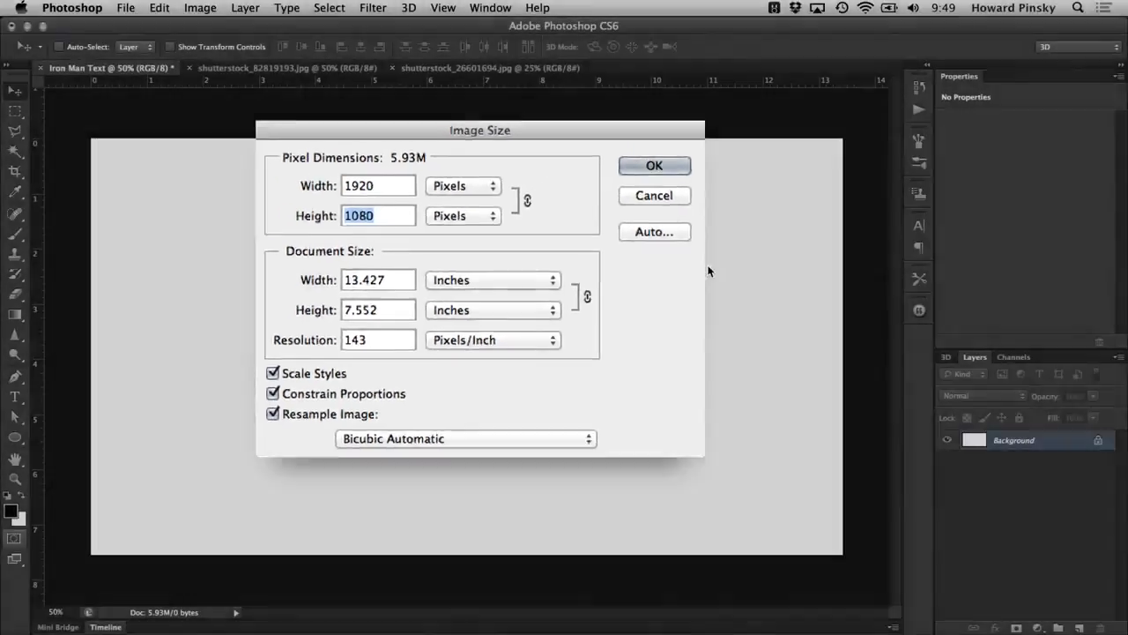
- Confirm the 1920 × 1080 pixel image size for the blank document
left_click(655, 166)
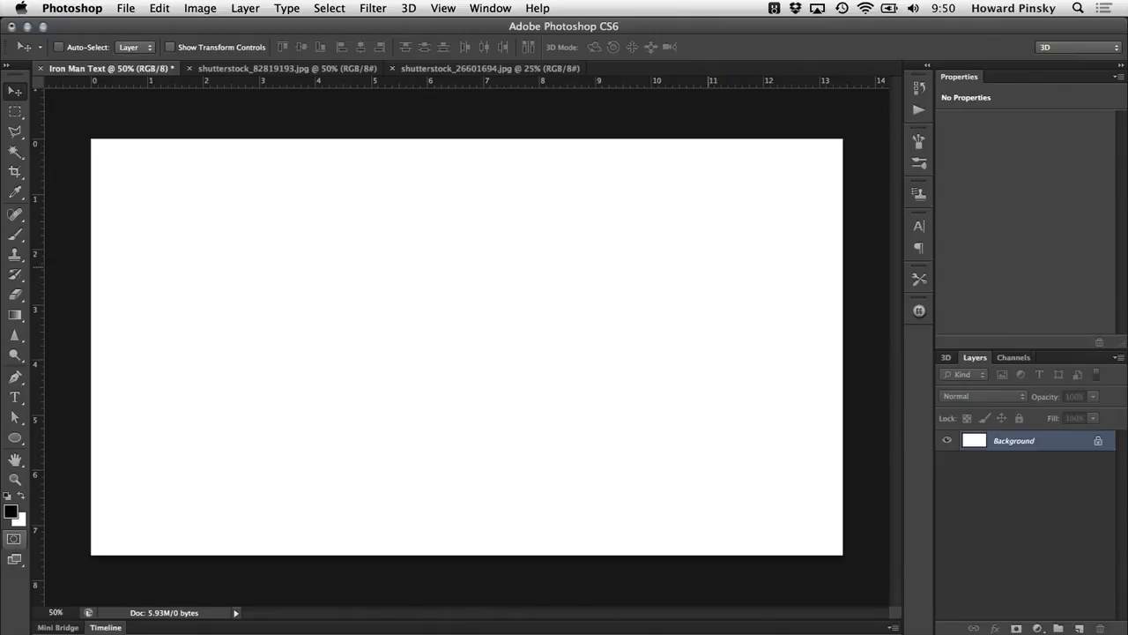
mouse_move(547, 243)
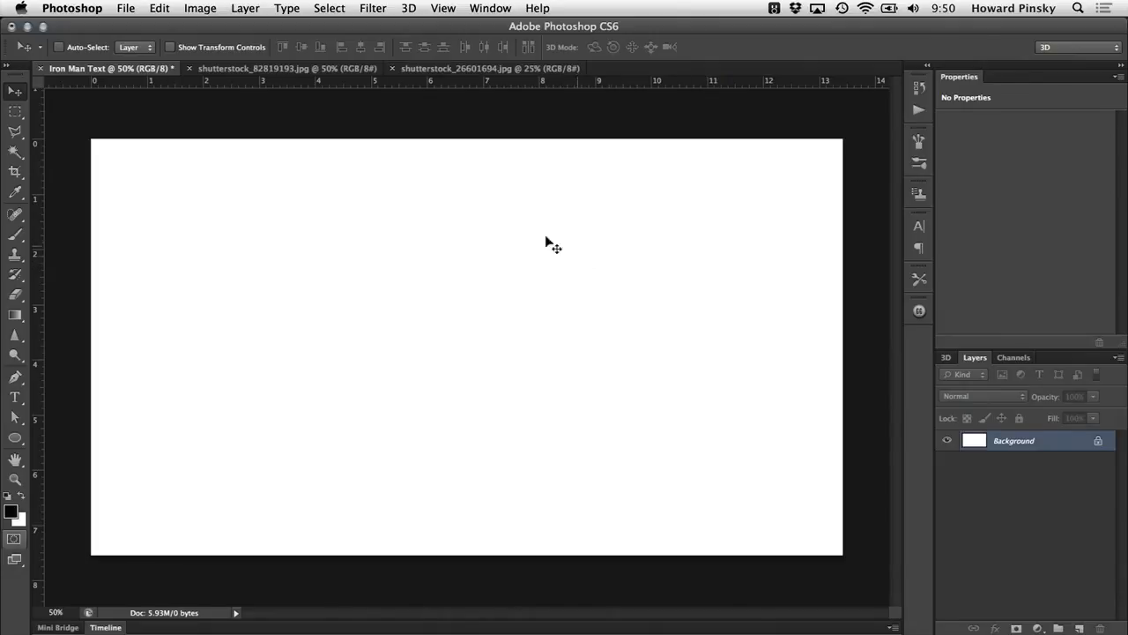
mouse_move(483, 234)
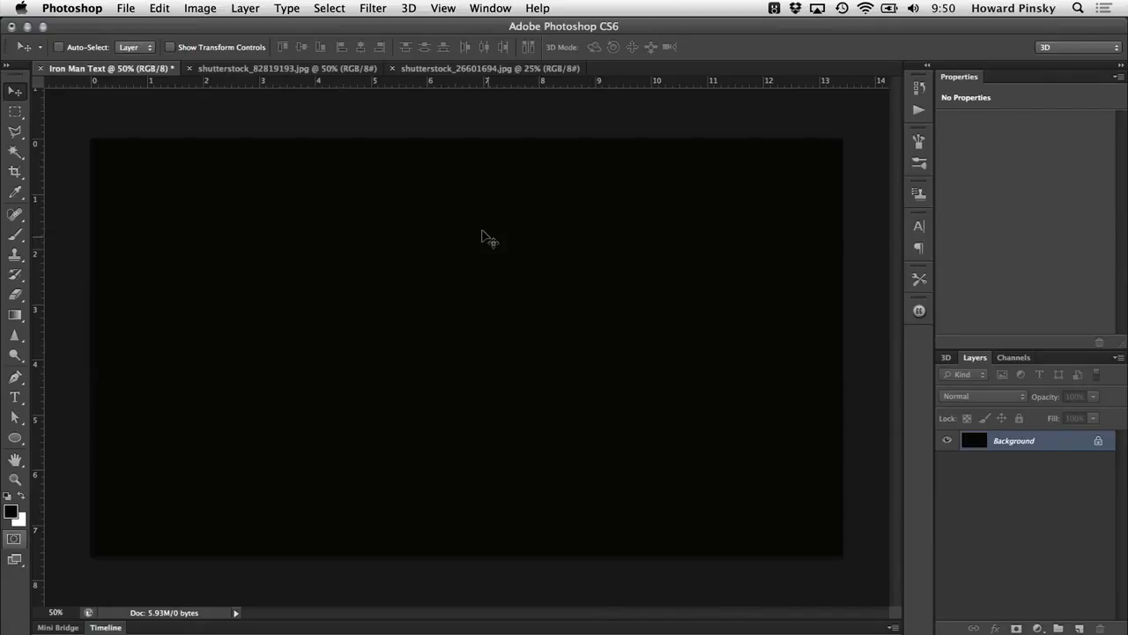
- Paste the grunge texture over the black background at 30% opacity in Hard Light
left_click(256, 67)
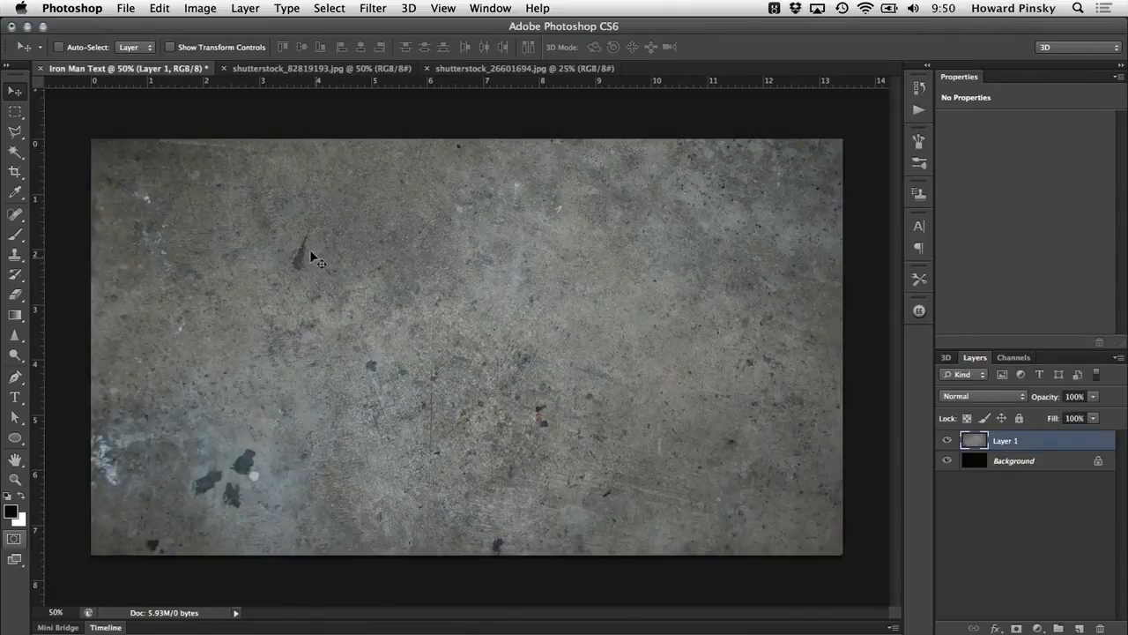
left_click(1090, 397)
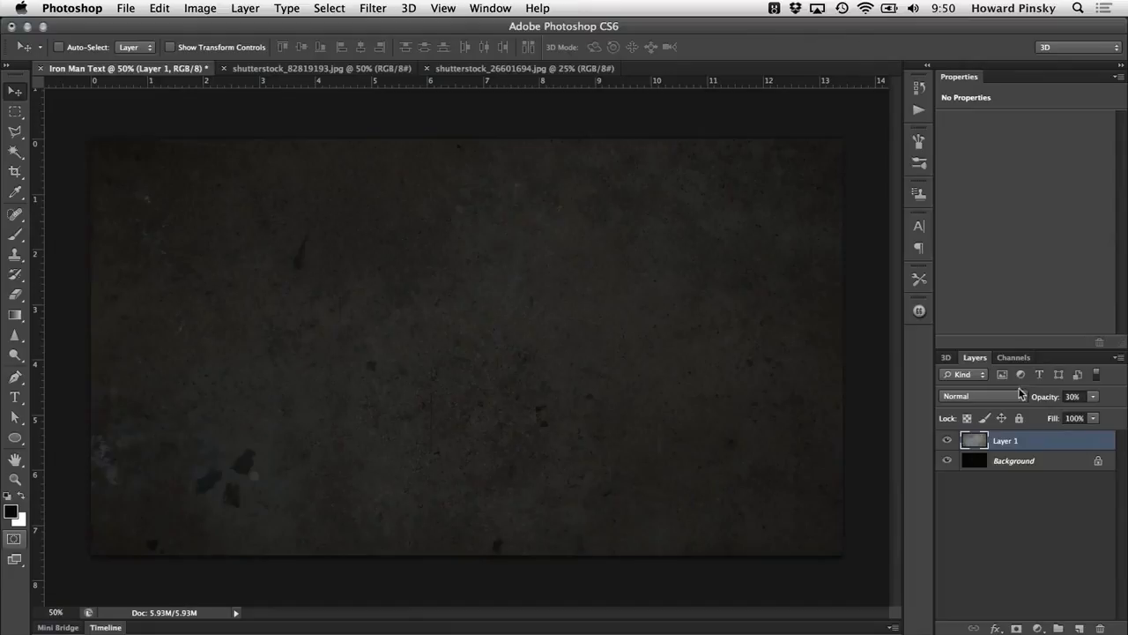
left_click(973, 397)
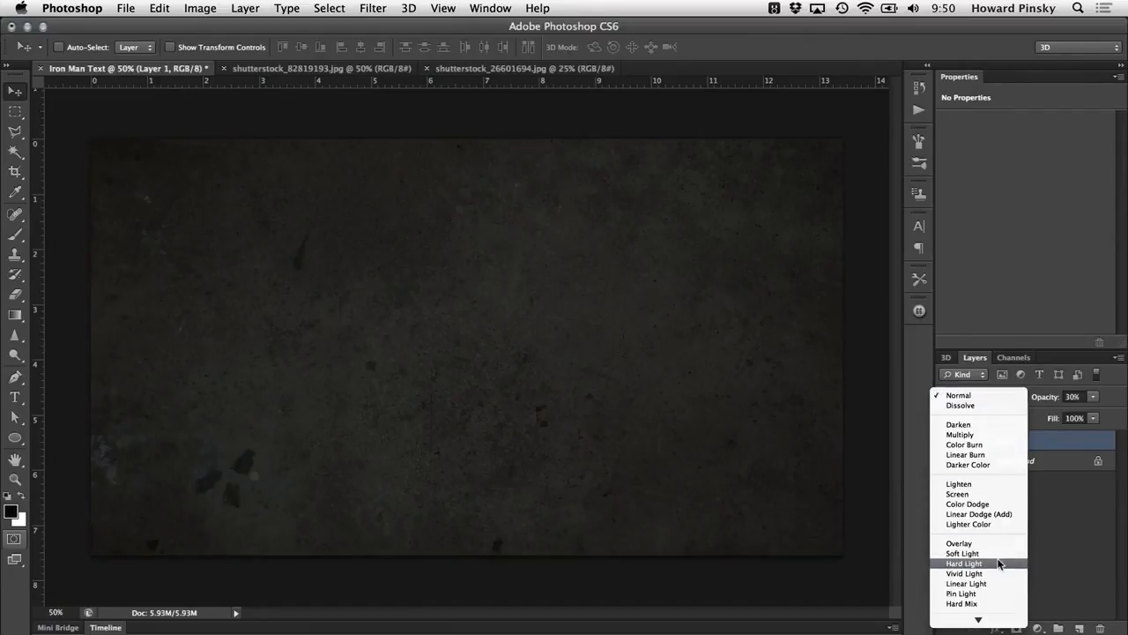
left_click(966, 557)
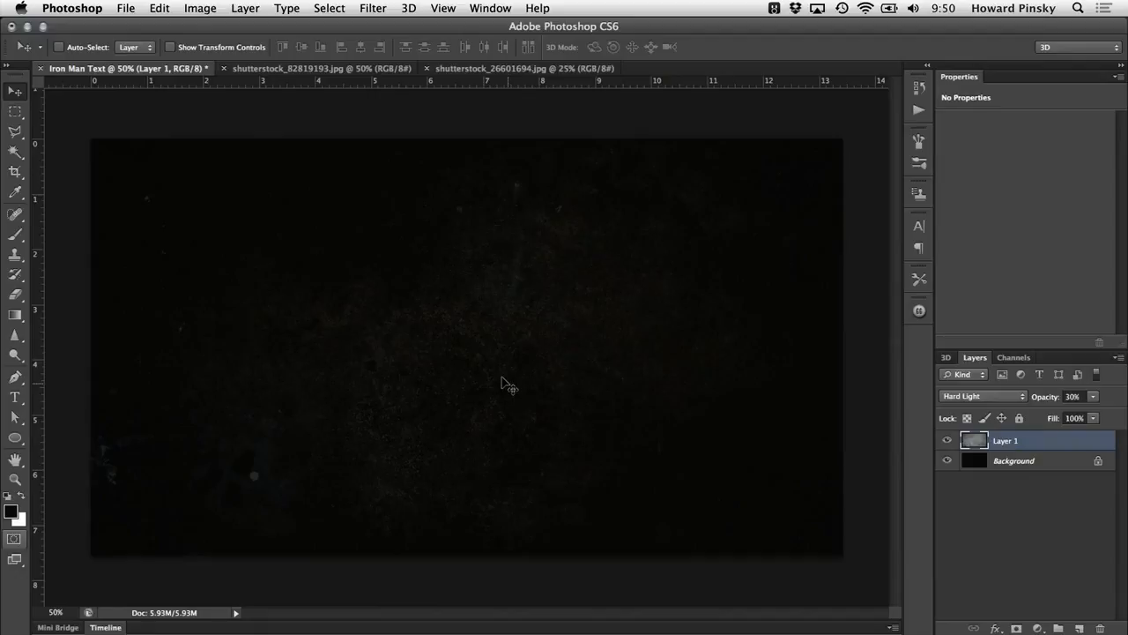
mouse_move(14, 399)
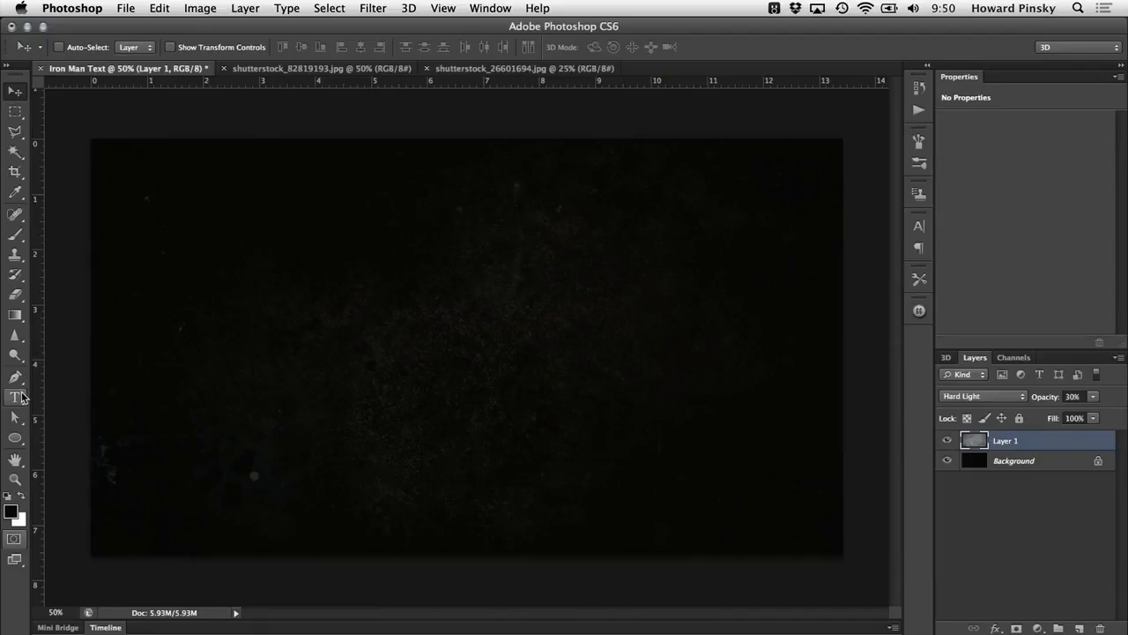
- Type IRON MAN in CCF Arch Reactor at 235 pt, coloured dark red #251103
left_click(14, 399)
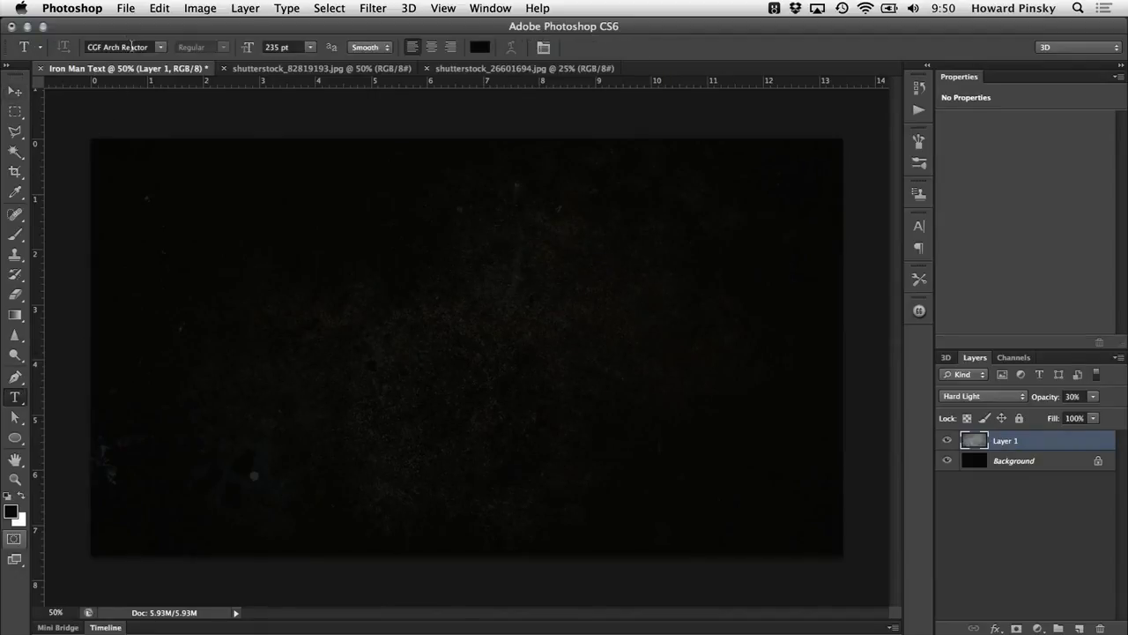
left_click(120, 45)
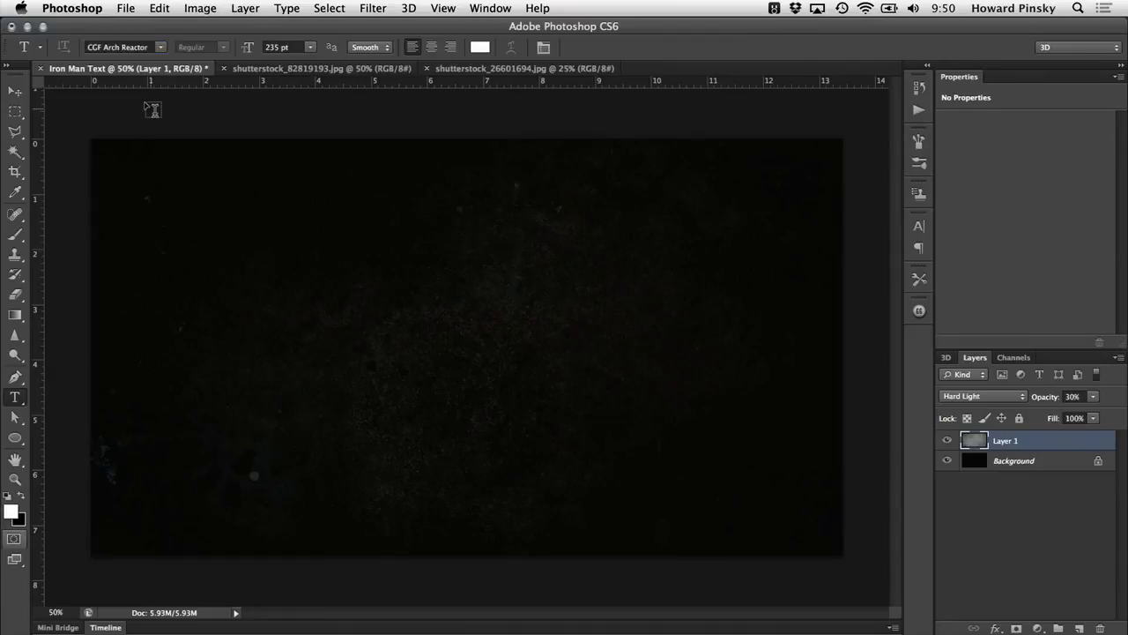
mouse_move(173, 271)
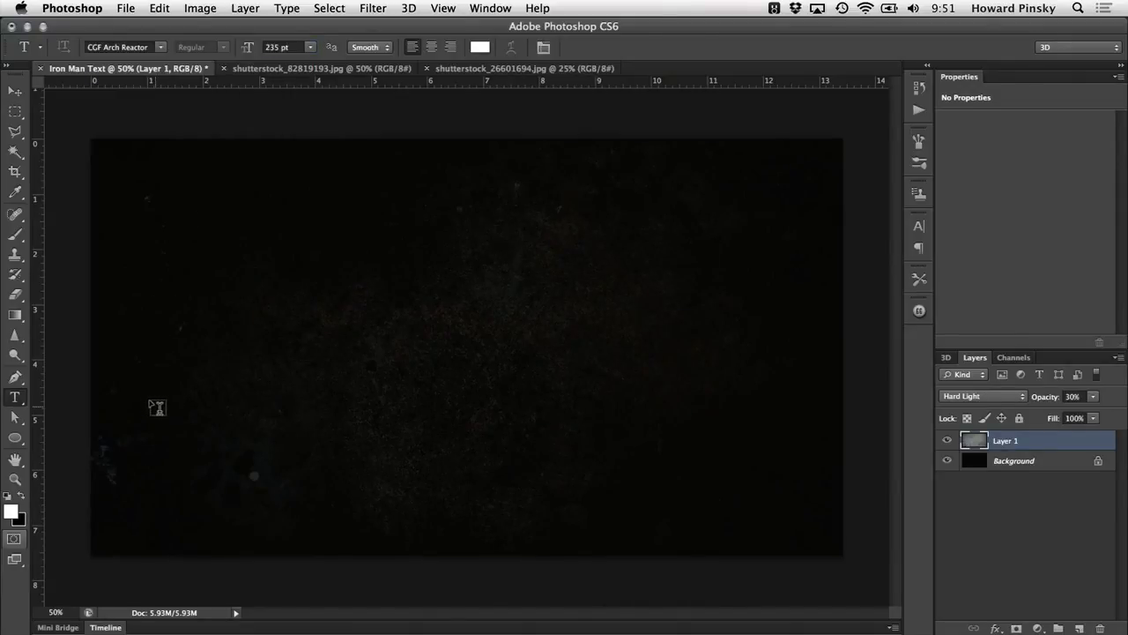
type("IRON MAN")
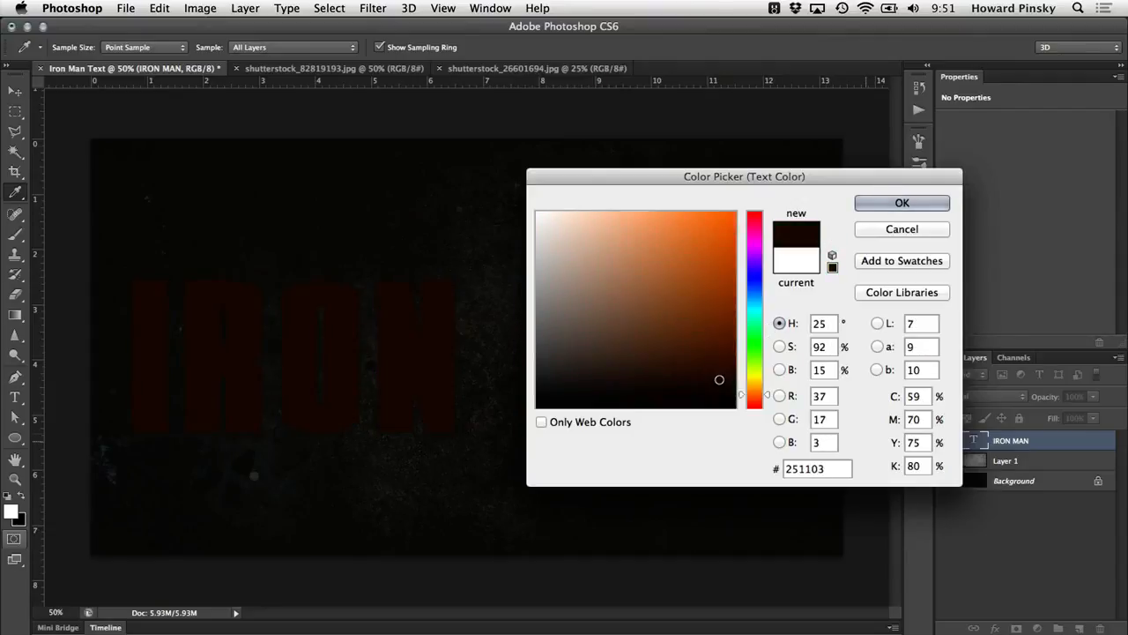
left_click(903, 203)
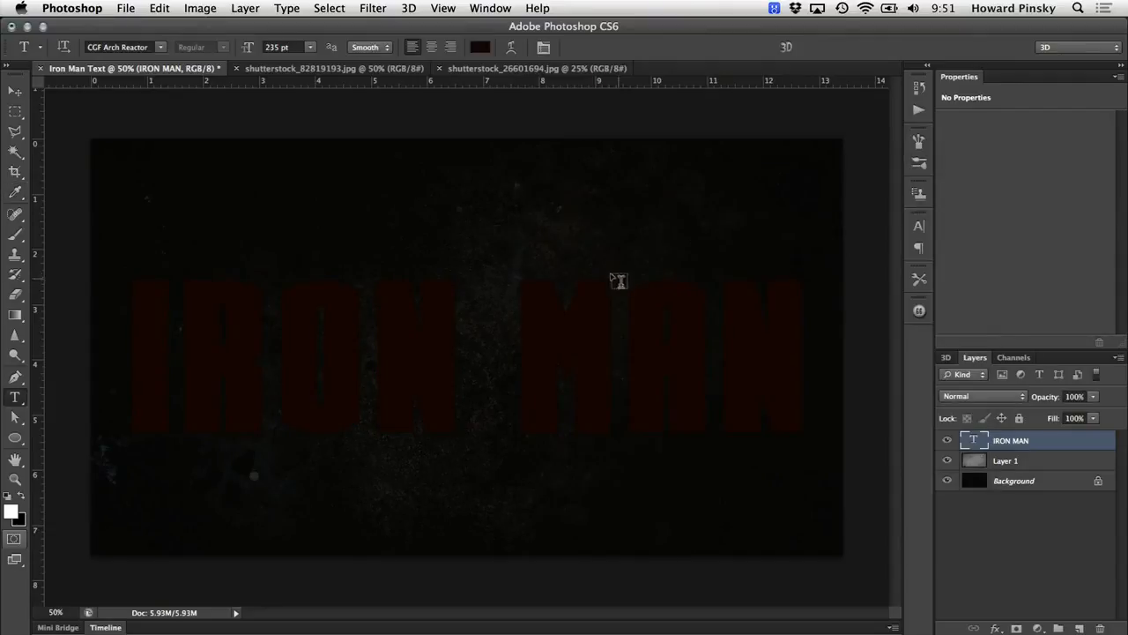
- Commit the IRON MAN text so the layer can be duplicated
left_click(12, 91)
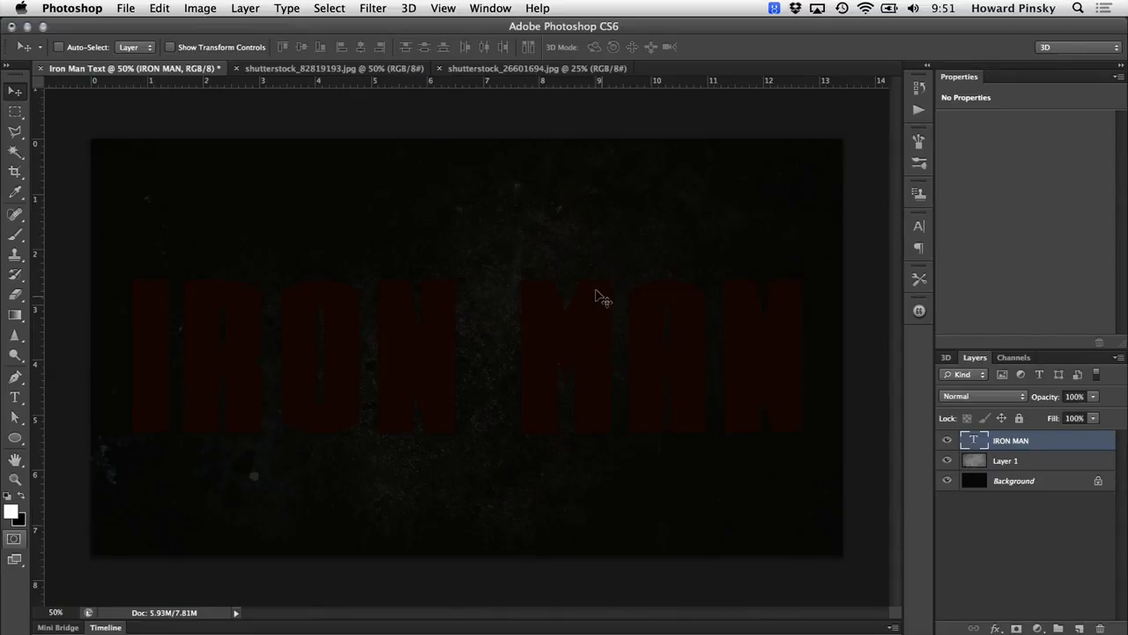
mouse_move(617, 243)
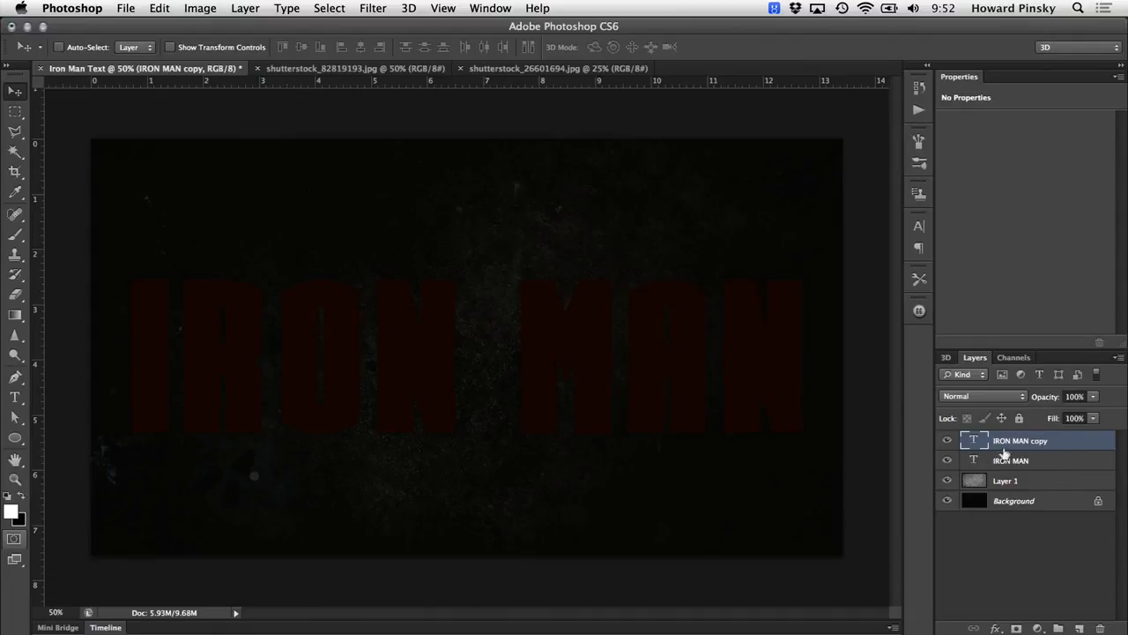
mouse_move(1069, 437)
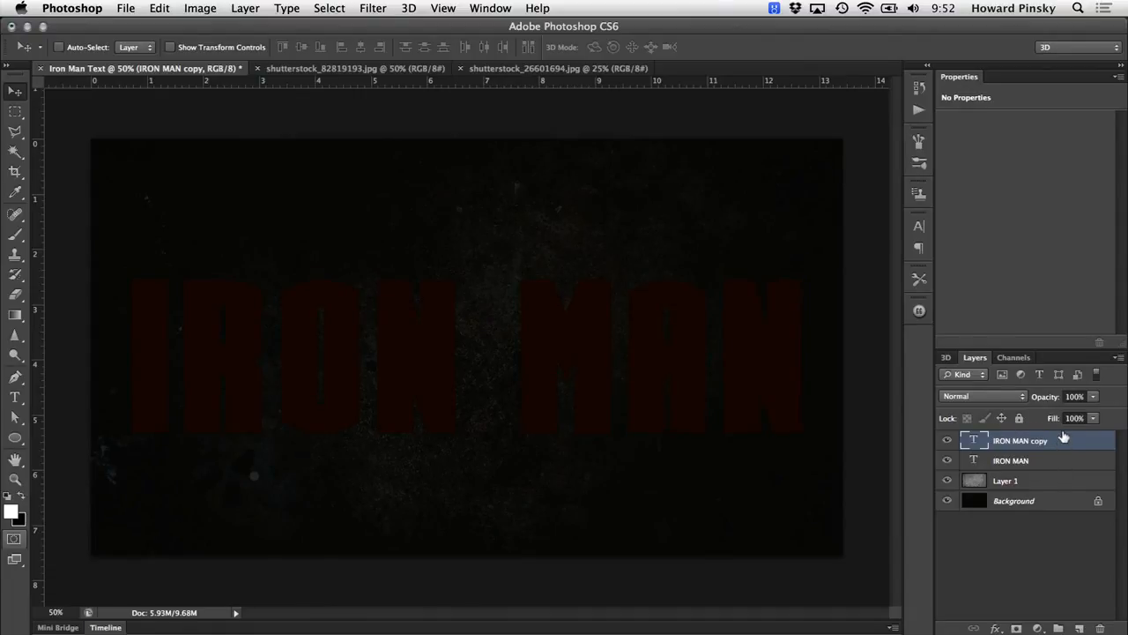
- Give the IRON MAN copy layer a Gradient Overlay with dark red #260404 stops
double_click(1036, 437)
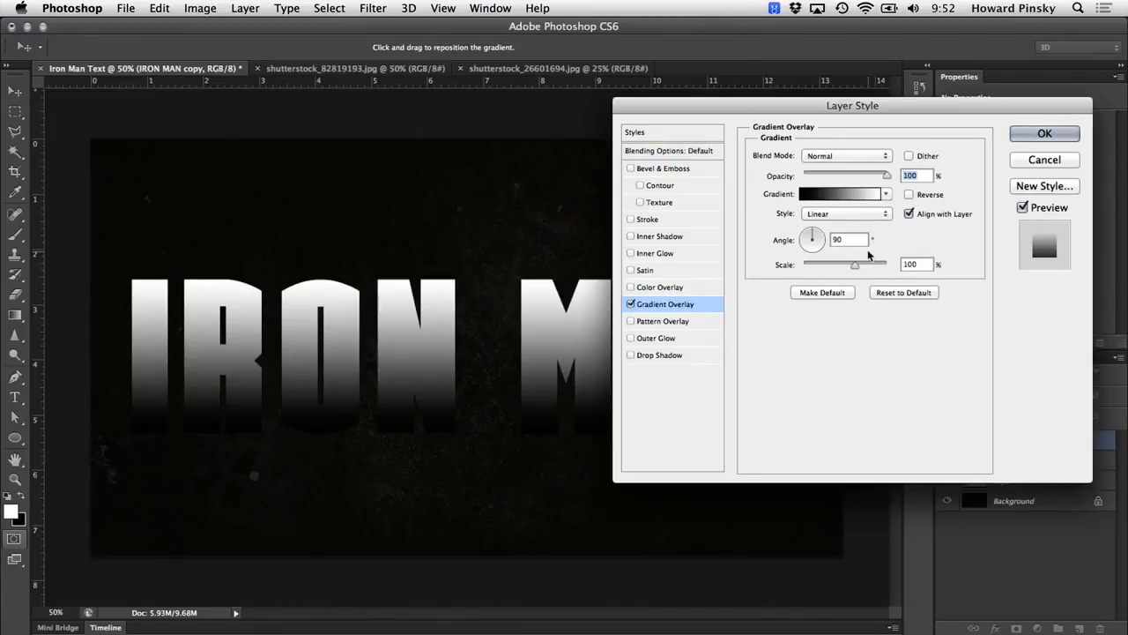
left_click(837, 192)
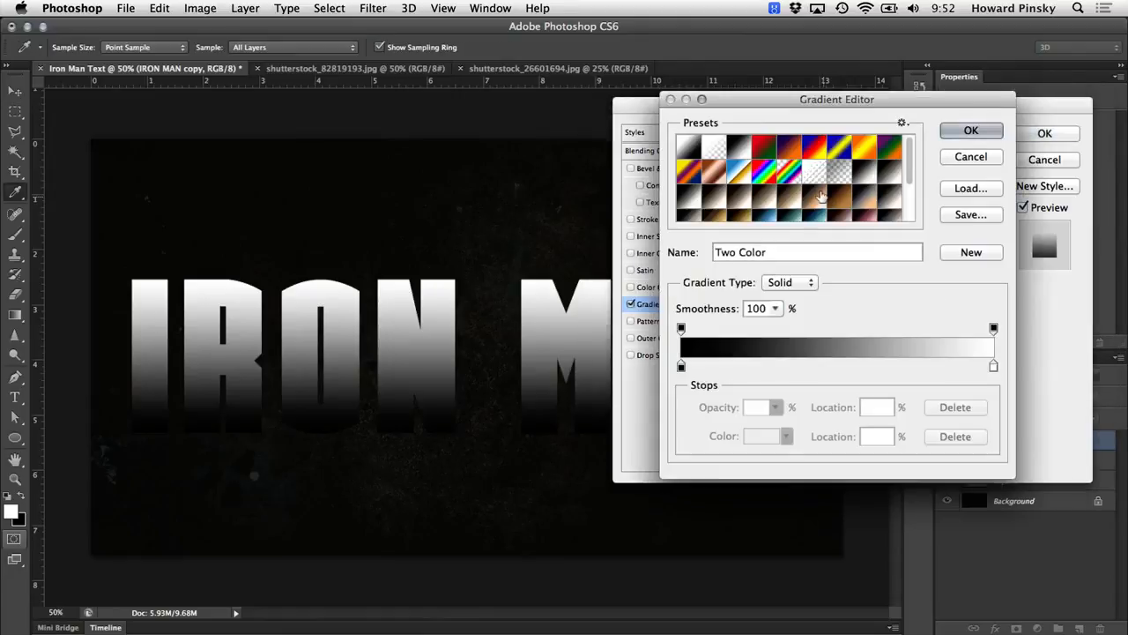
mouse_move(709, 289)
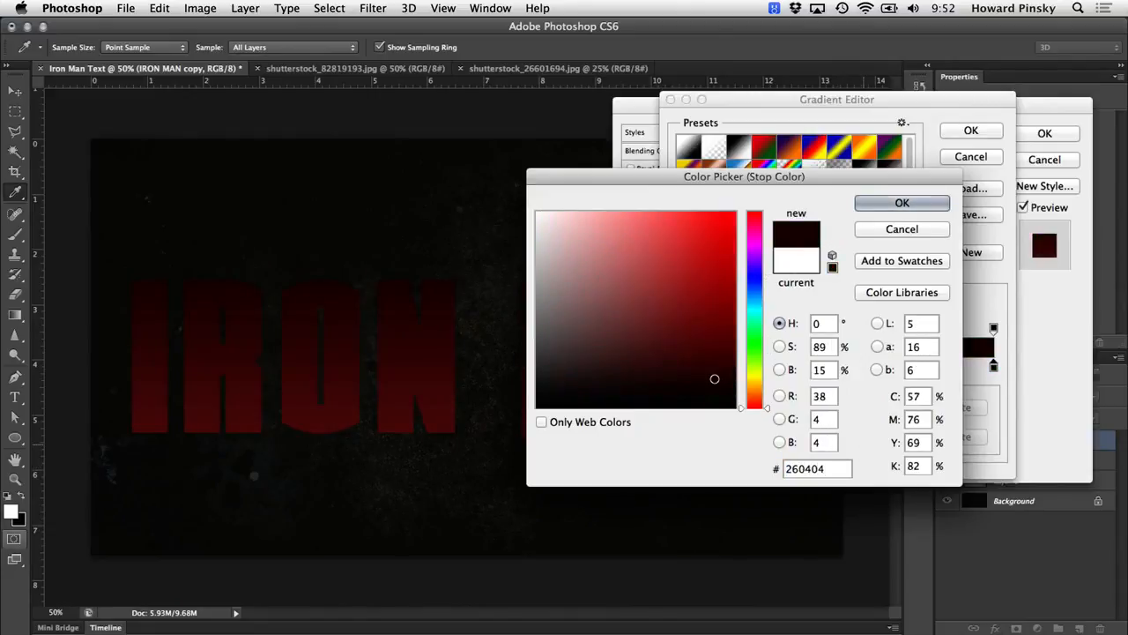
left_click(903, 203)
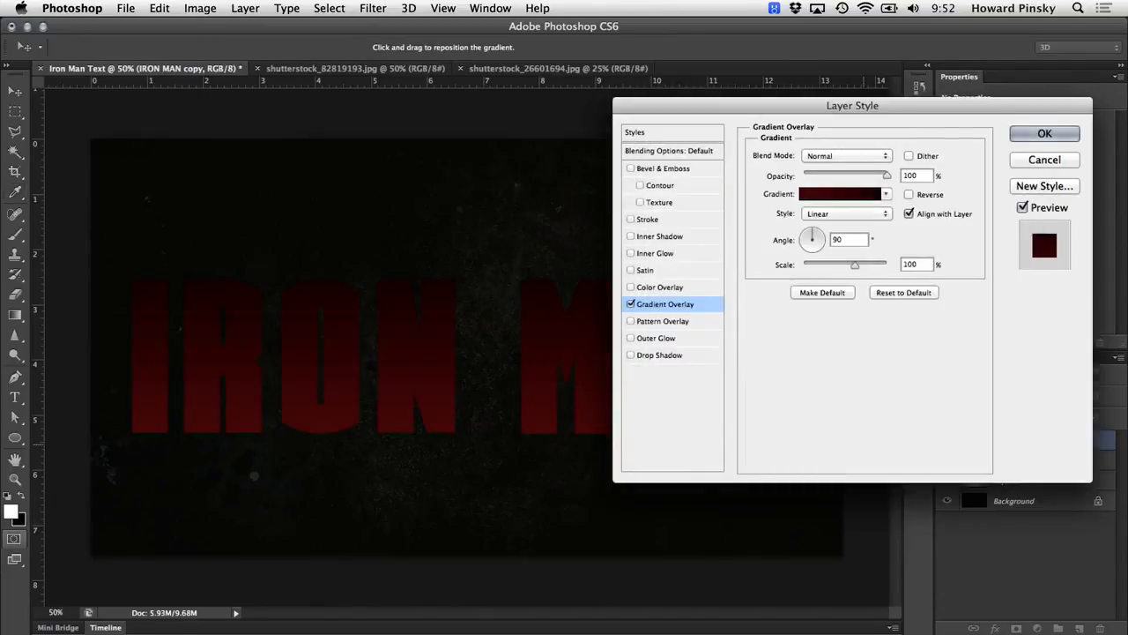
- Add a Chisel Hard inner bevel, depth 300, altitude 50°, with anti-aliased gloss contour
left_click(665, 169)
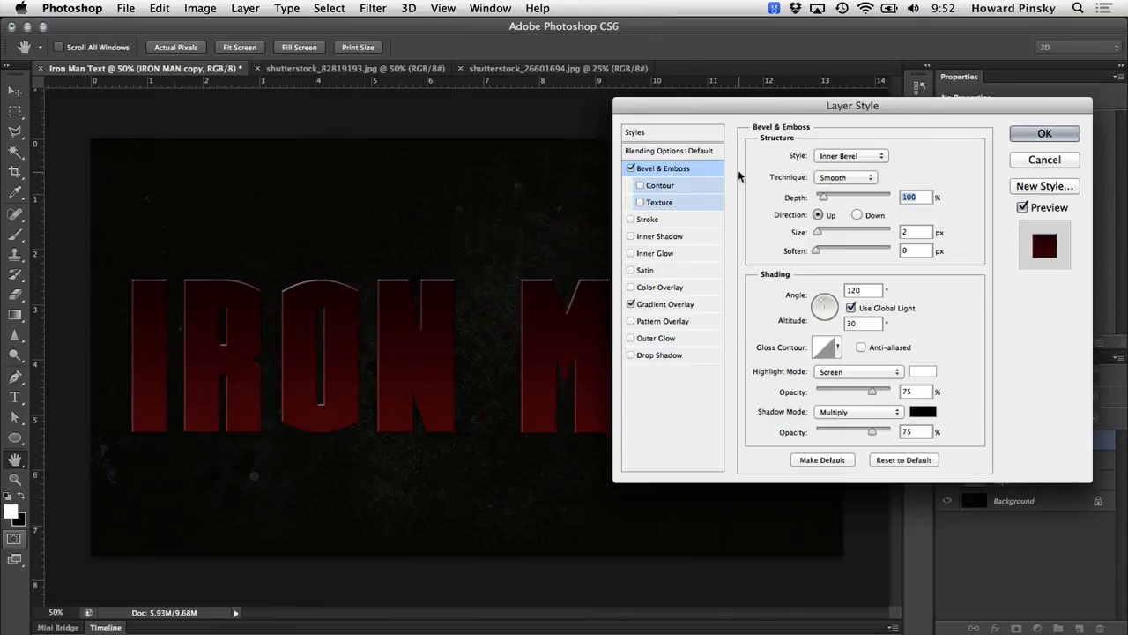
left_click(850, 155)
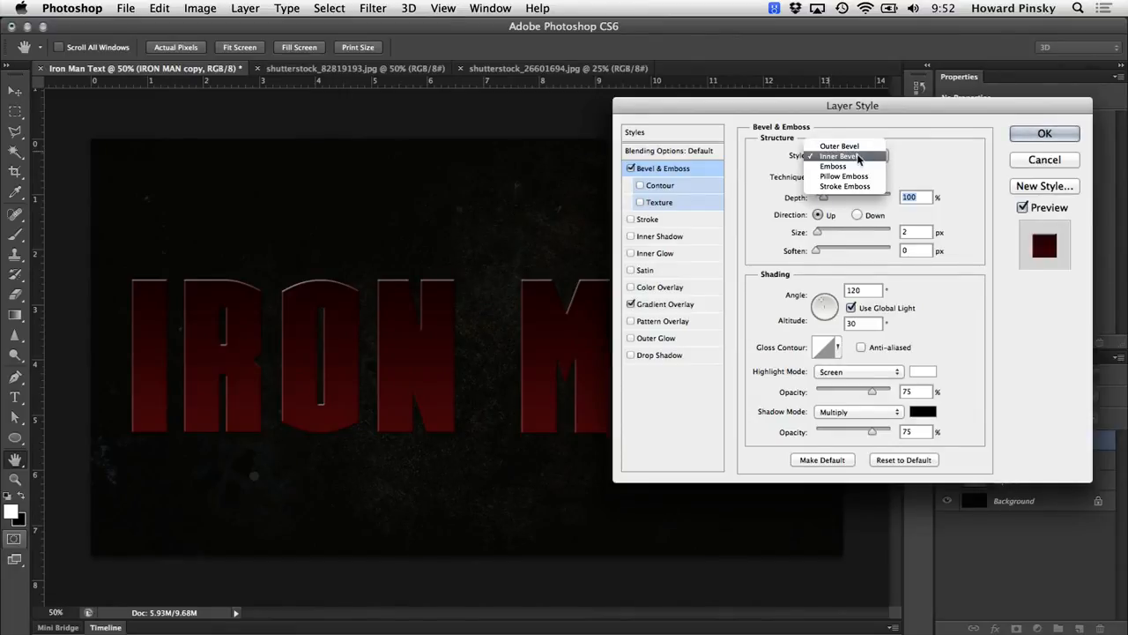
left_click(850, 176)
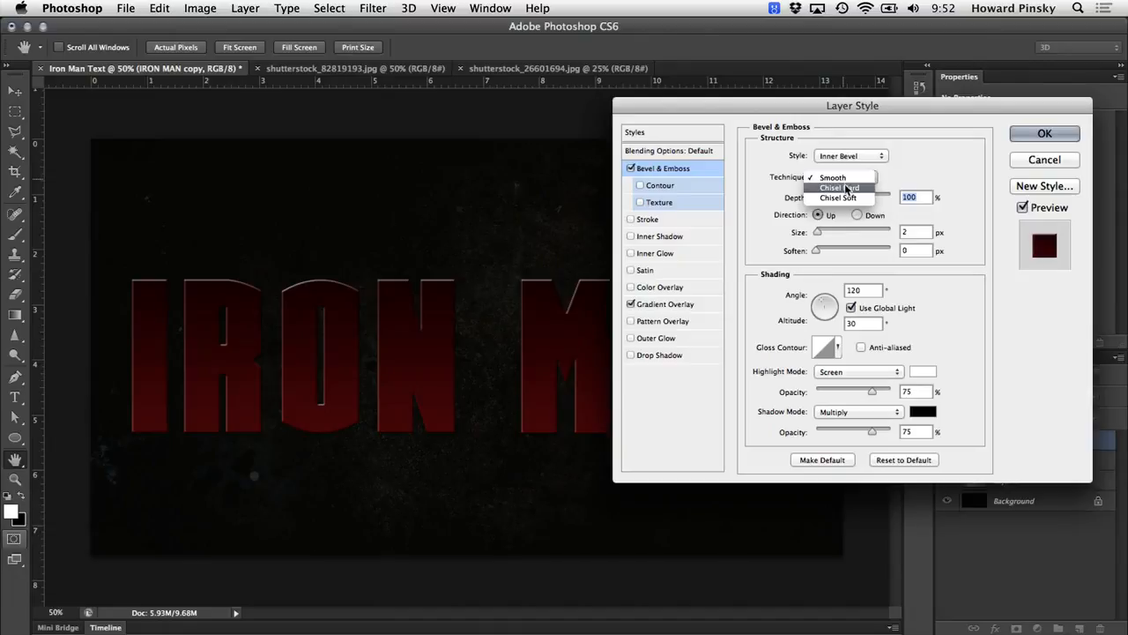
left_click(839, 187)
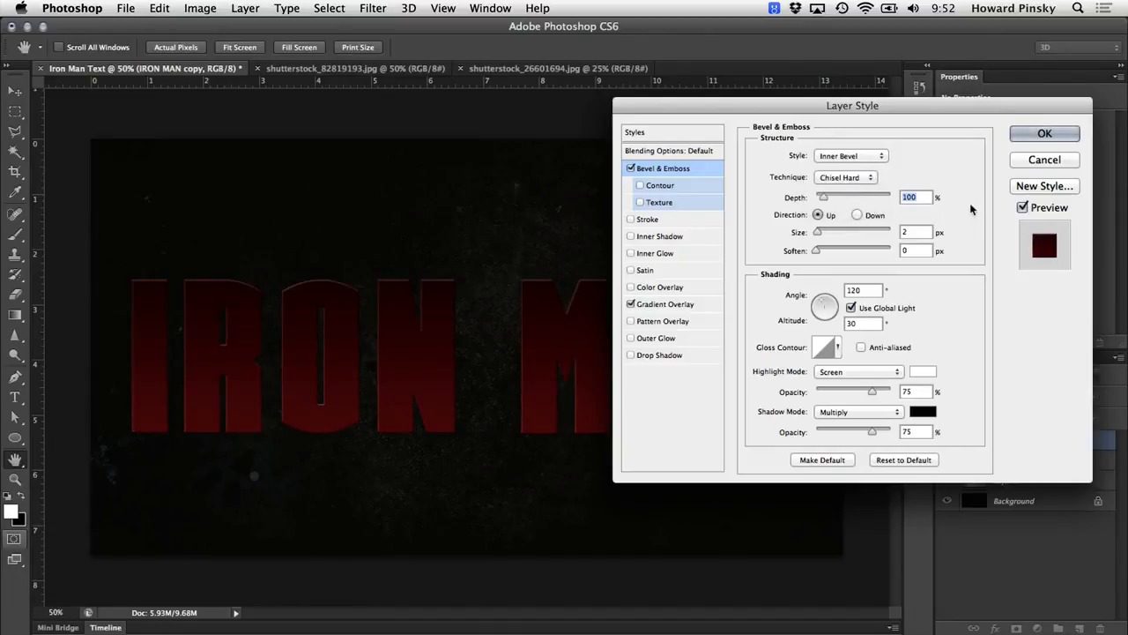
type("300")
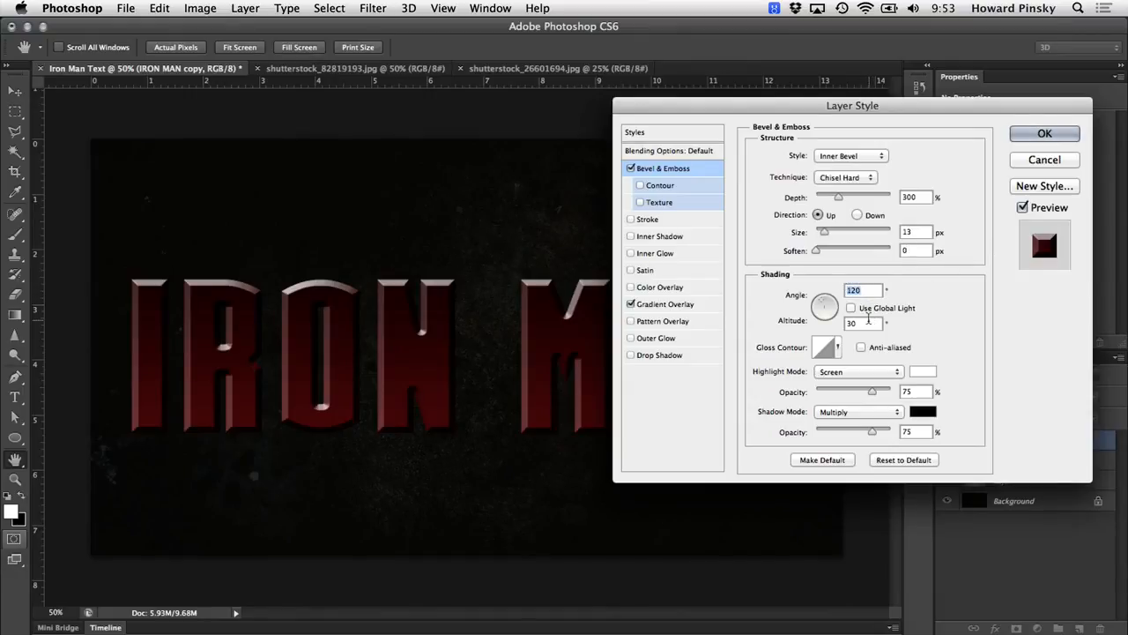
type("50")
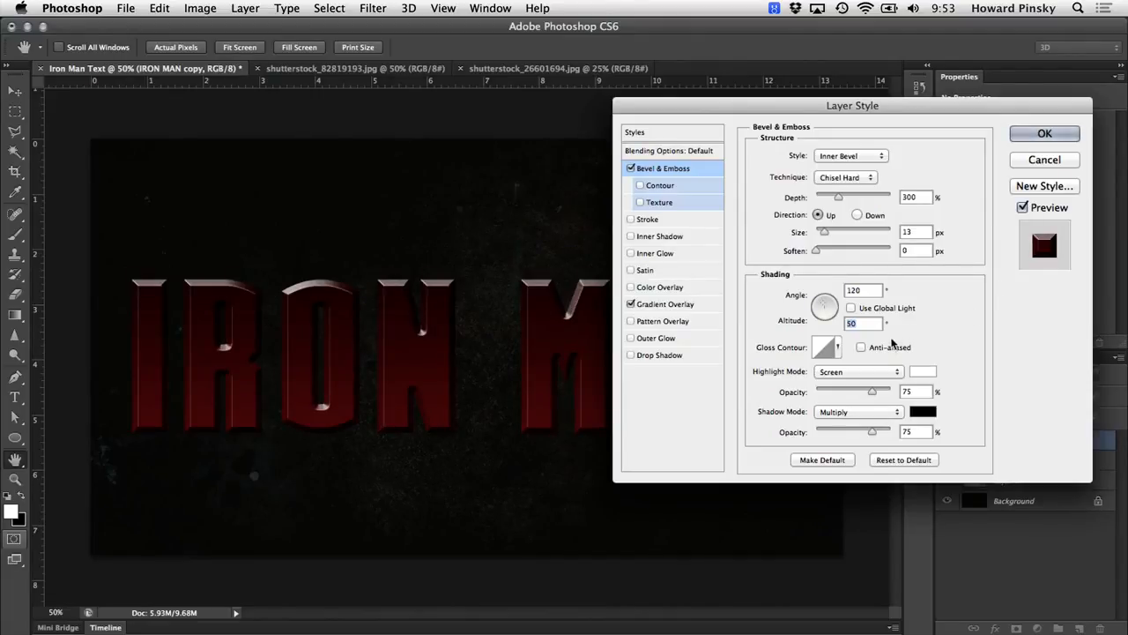
left_click(861, 347)
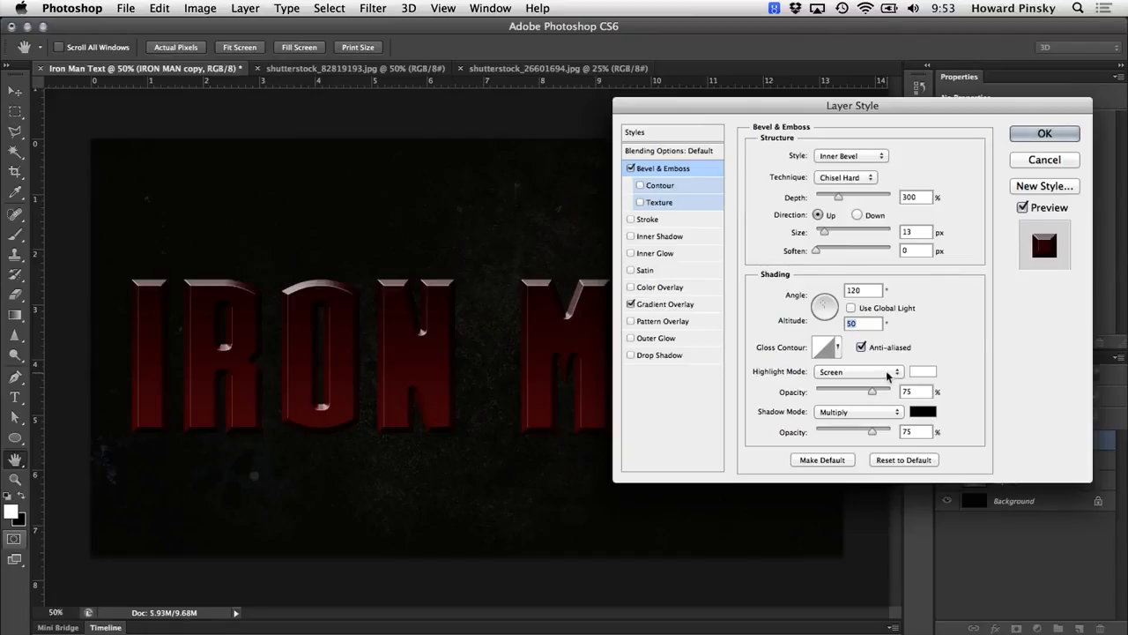
- Set bevel highlights to dark brown Color Burn and shadows to peach Screen
left_click(880, 372)
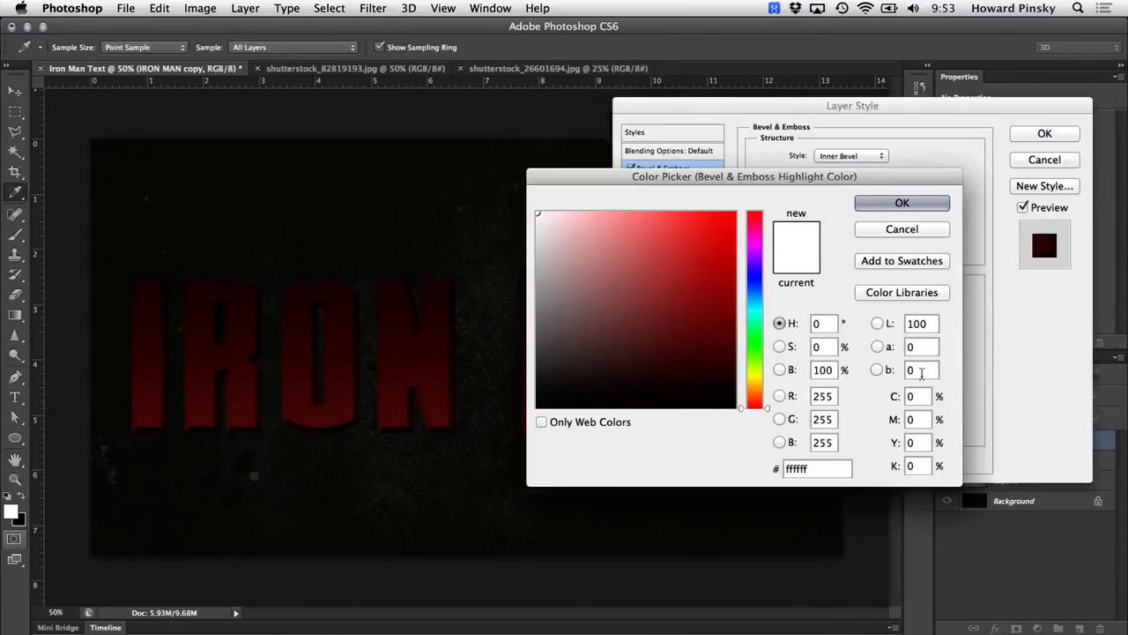
left_click(818, 469)
type("5133")
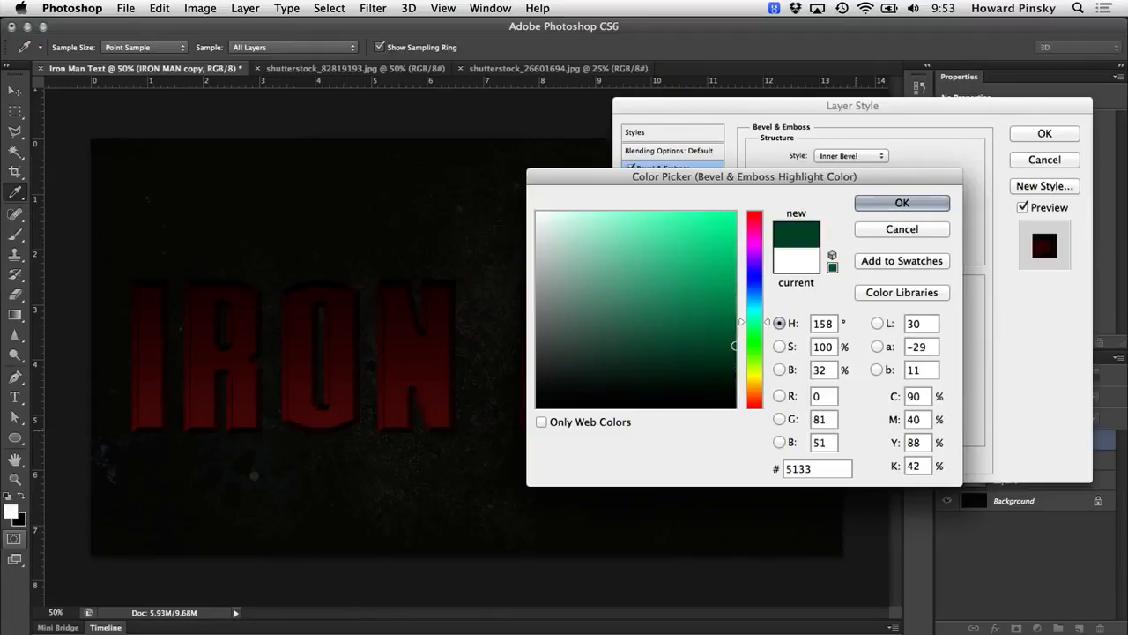
left_click(903, 203)
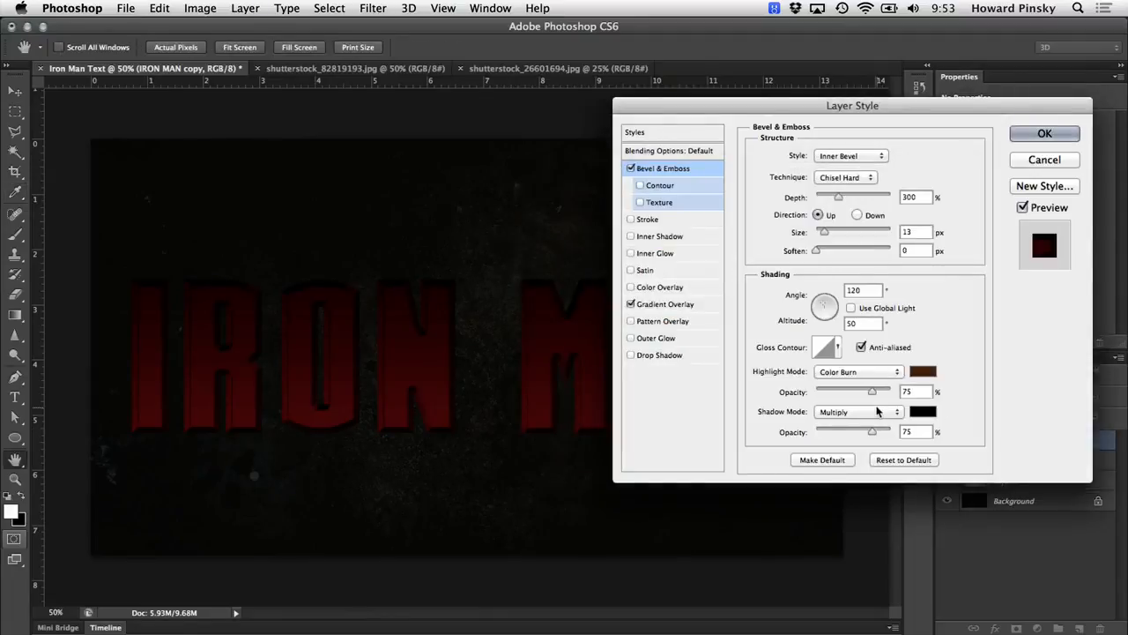
left_click(857, 413)
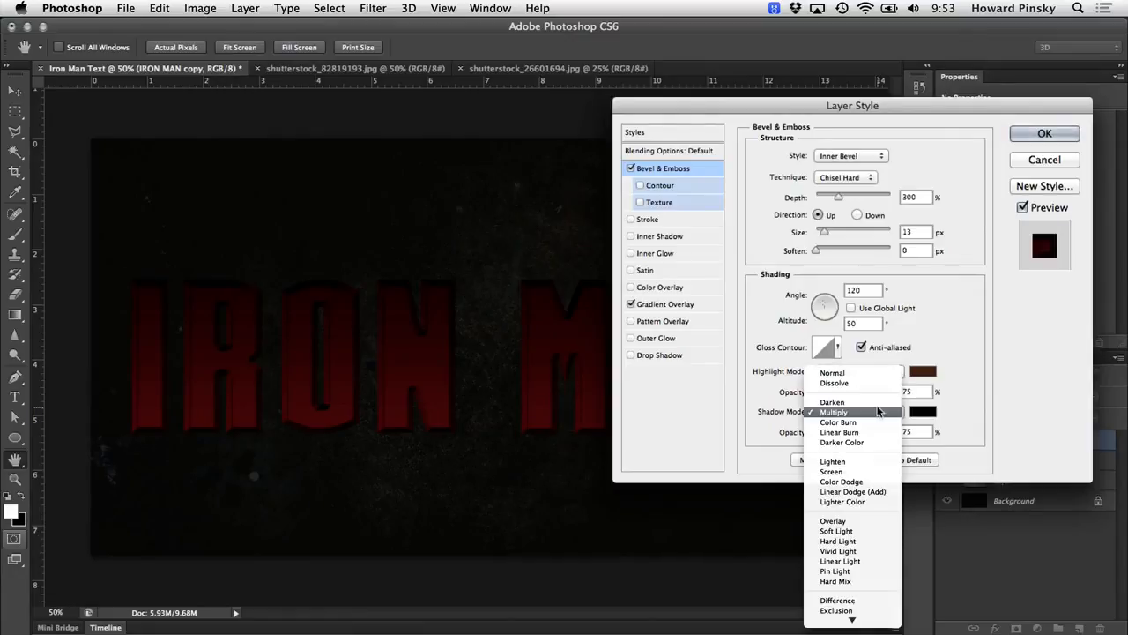
mouse_move(832, 473)
type("ffcb")
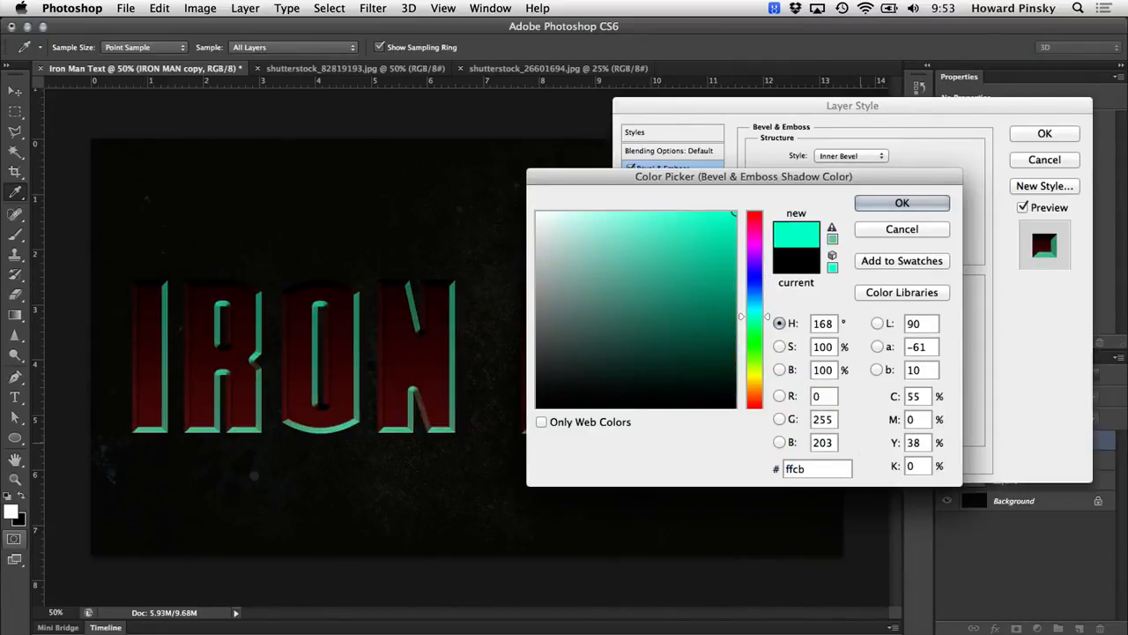
left_click(903, 202)
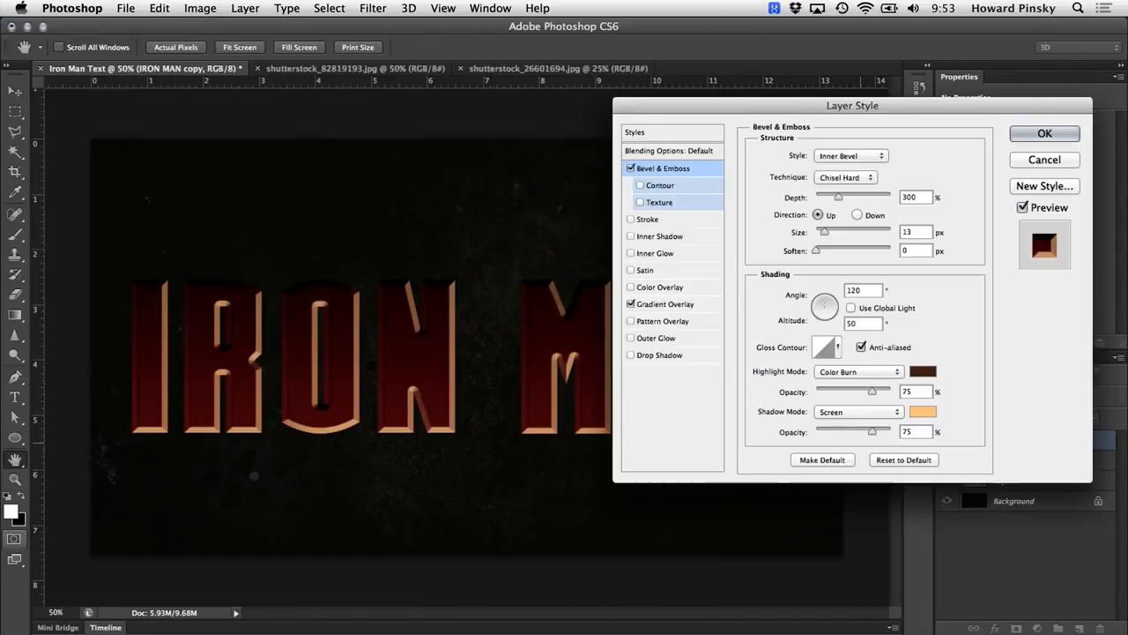
mouse_move(843, 388)
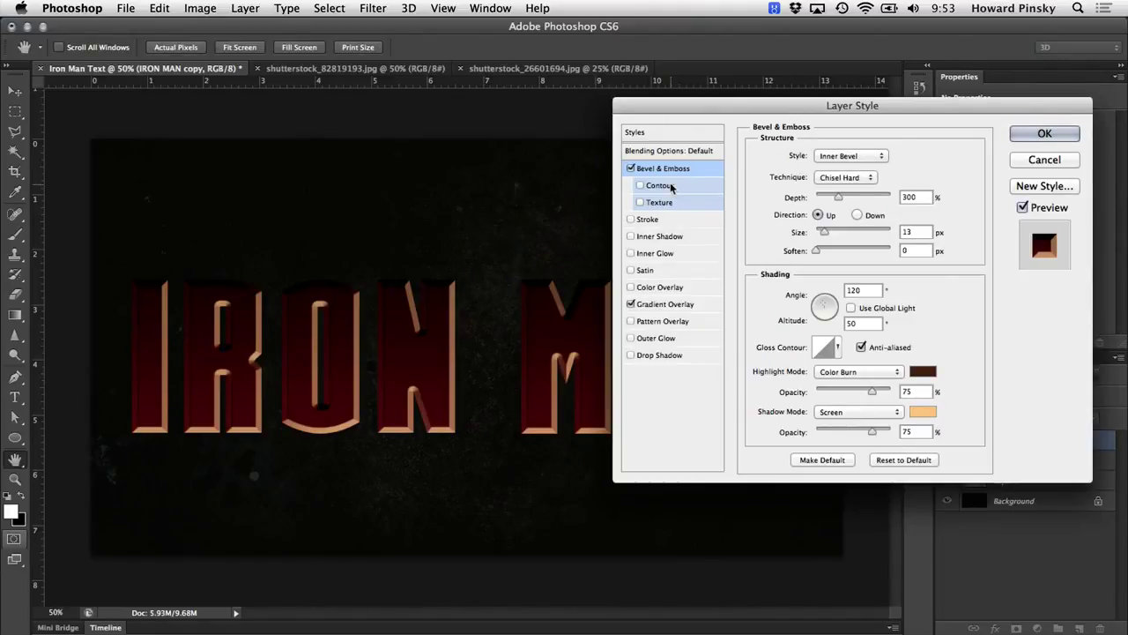
- Add an anti-aliased ring contour at 33% range and apply the layer style
left_click(631, 185)
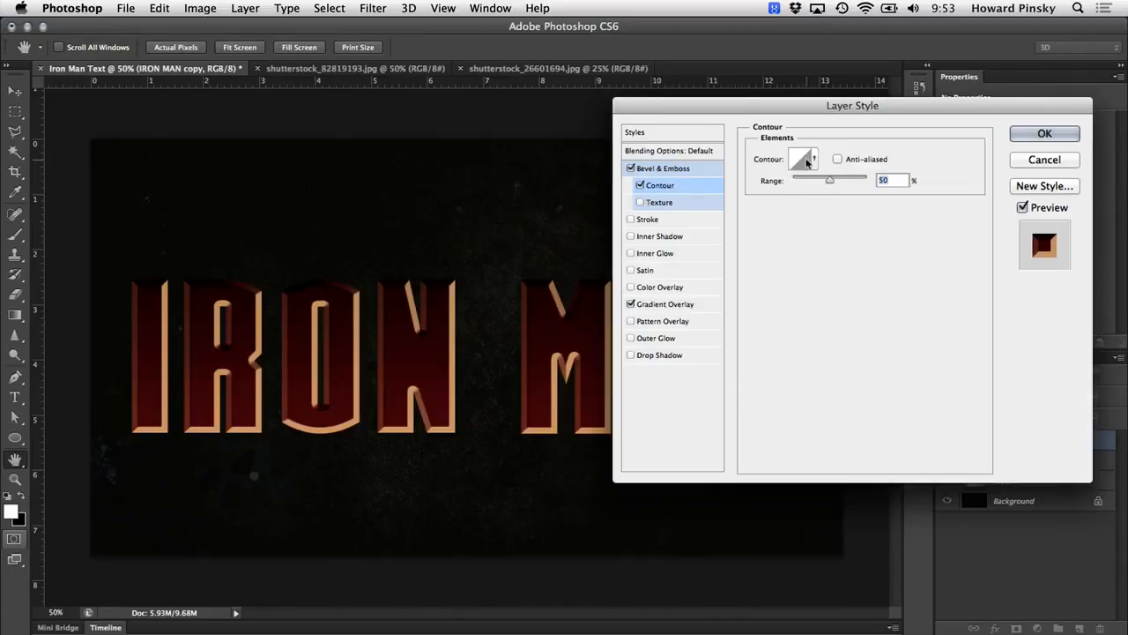
left_click(813, 159)
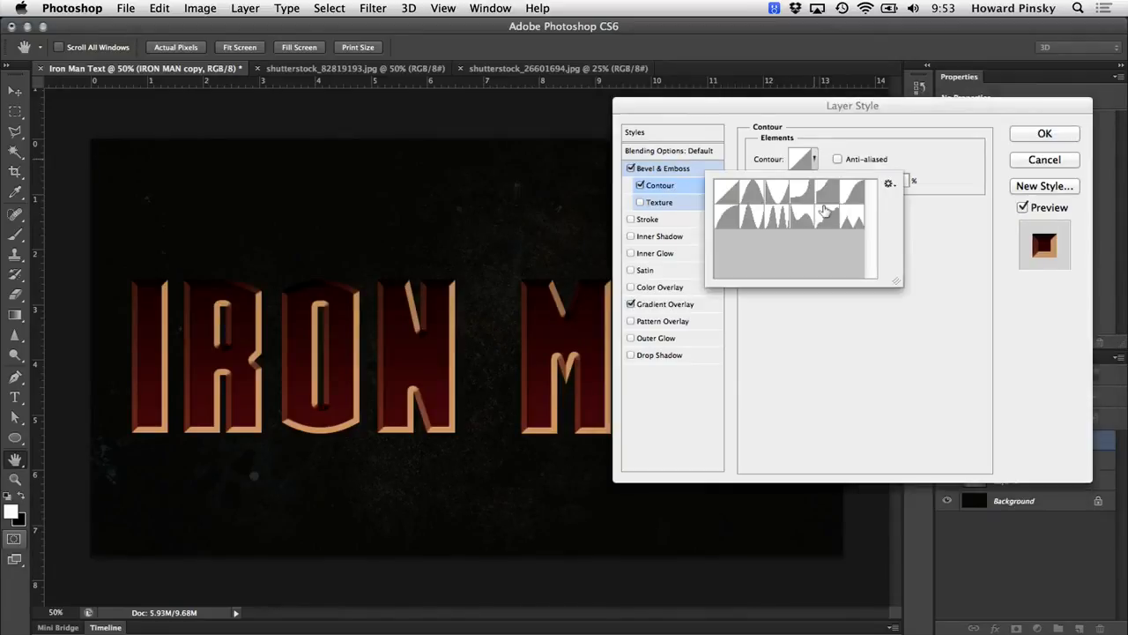
mouse_move(825, 211)
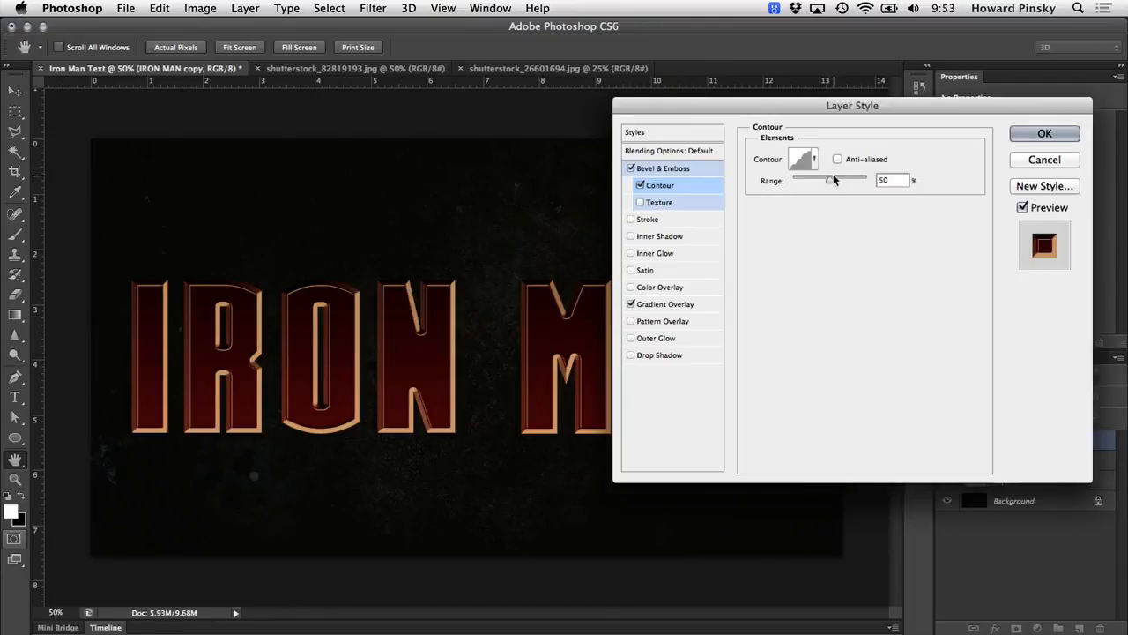
left_click(840, 159)
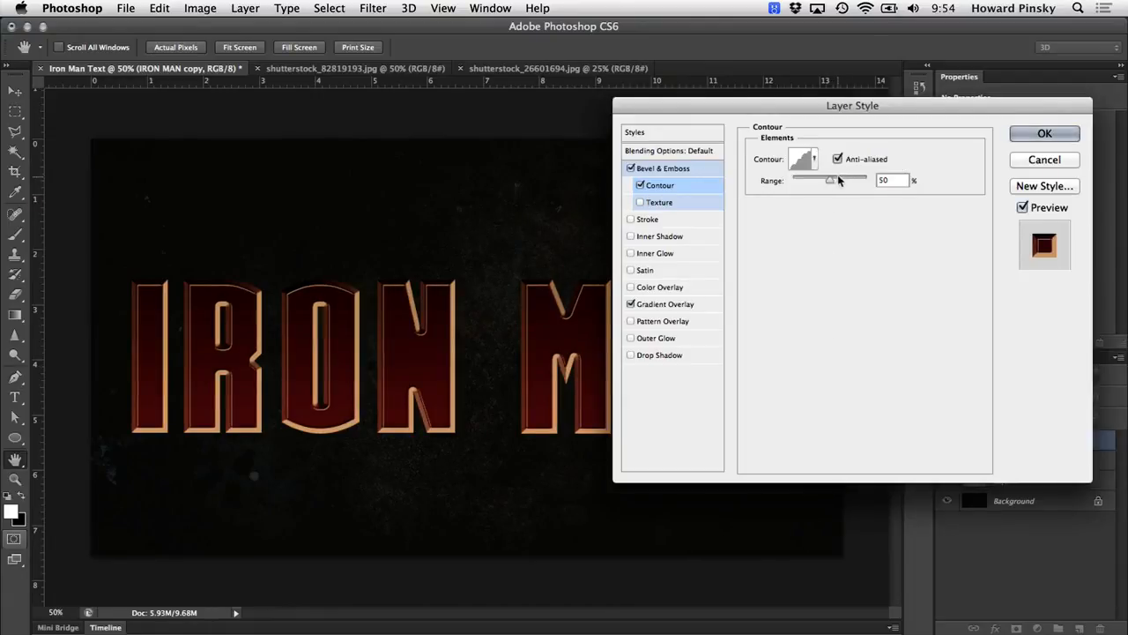
left_click_drag(831, 180, 818, 180)
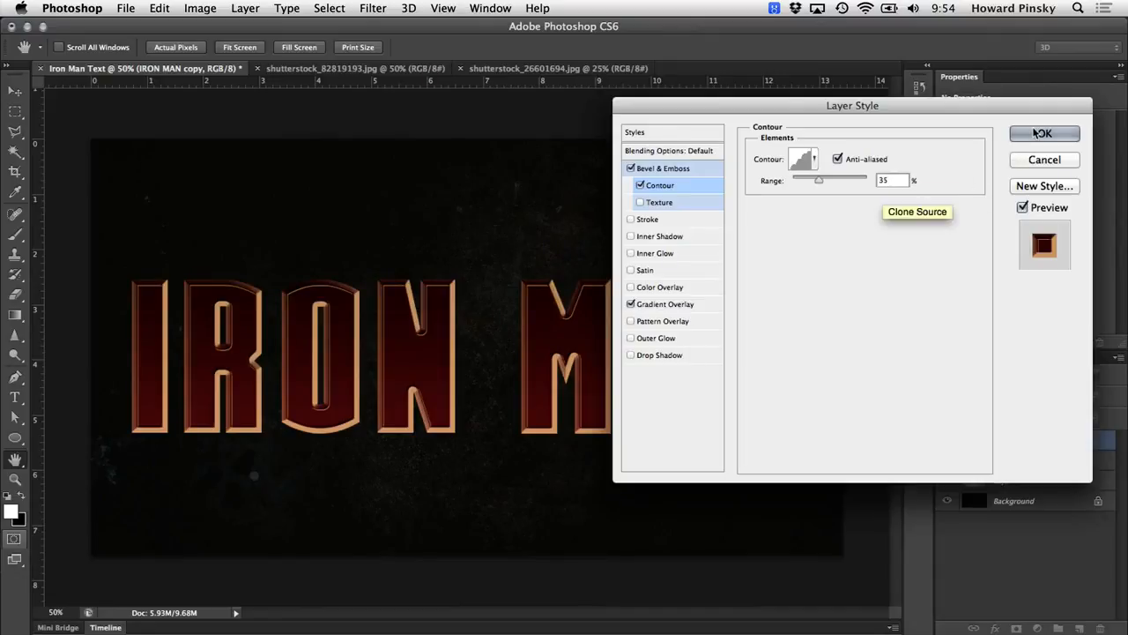
left_click(1043, 134)
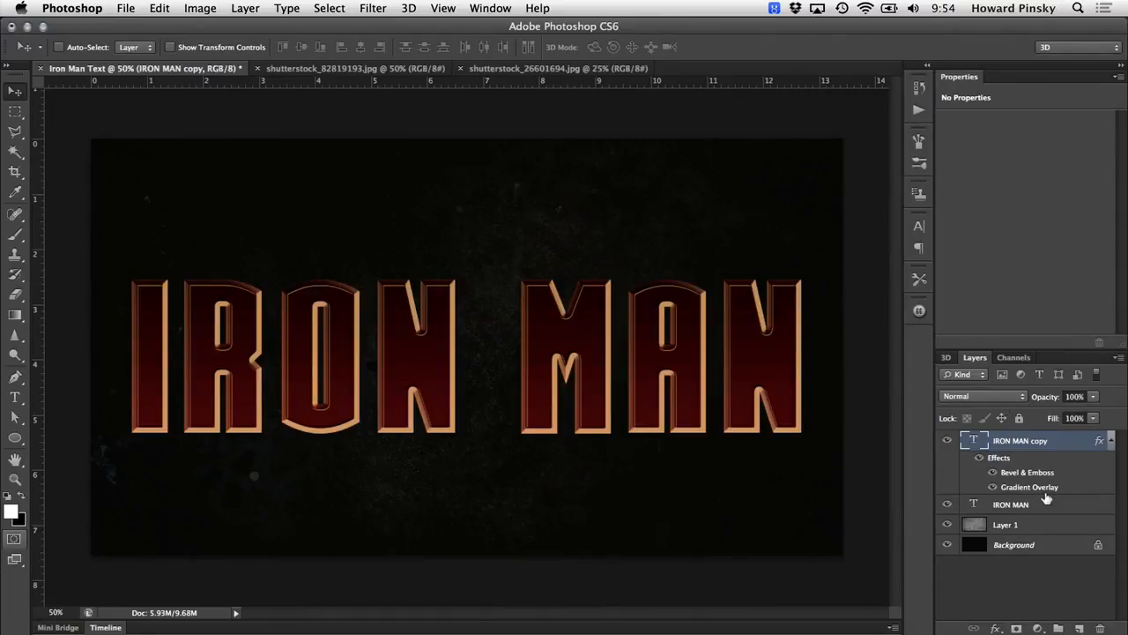
- Select the plain IRON MAN layer beneath the styled copy
left_click(1037, 504)
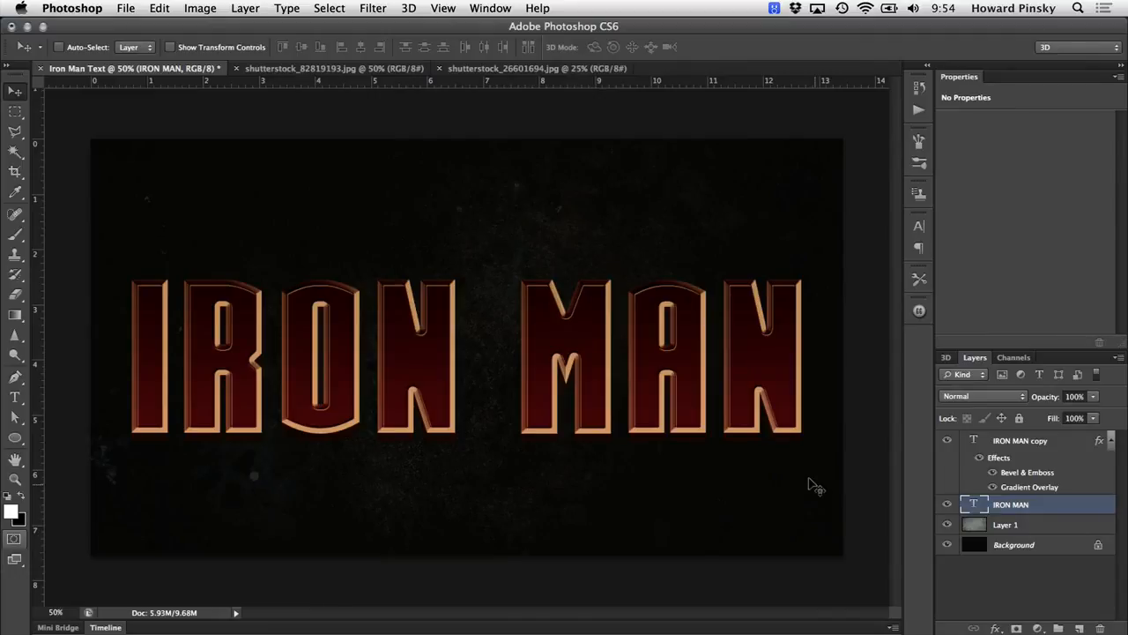
mouse_move(813, 484)
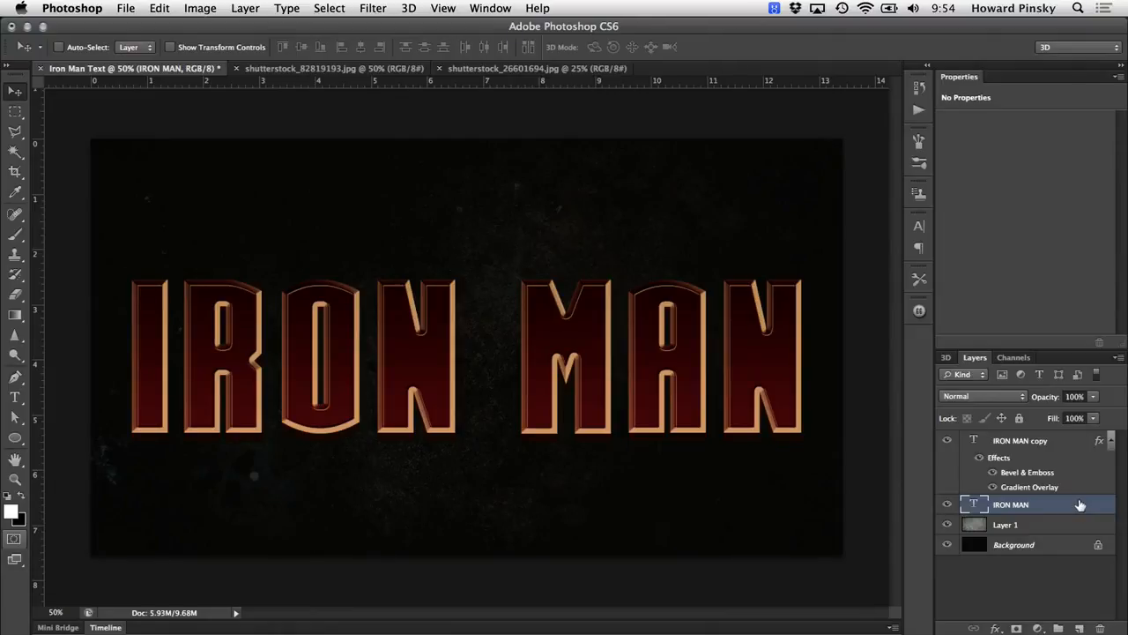
- Apply a 100% black drop shadow, 5 px distance, 20 px size, then reselect the styled copy
double_click(1029, 501)
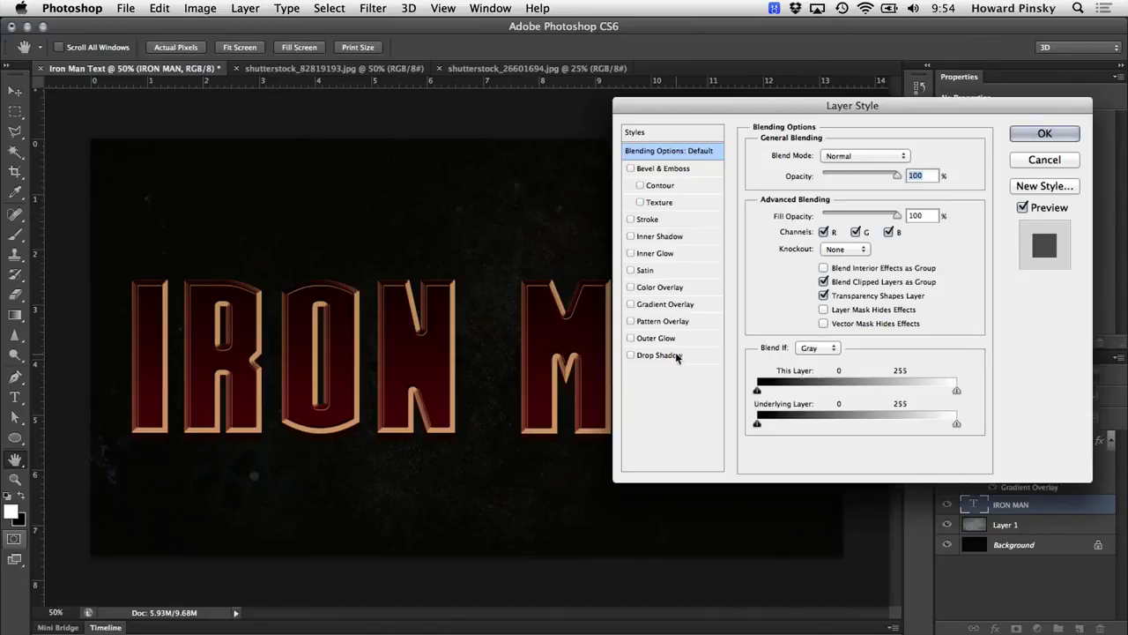
left_click(659, 354)
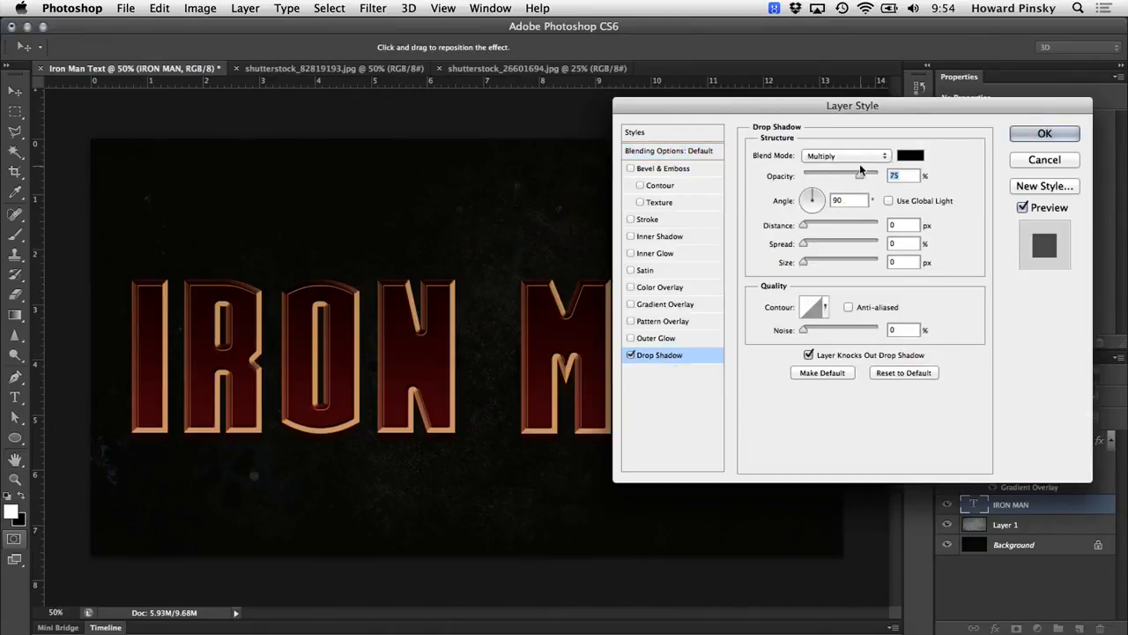
mouse_move(864, 176)
type("100")
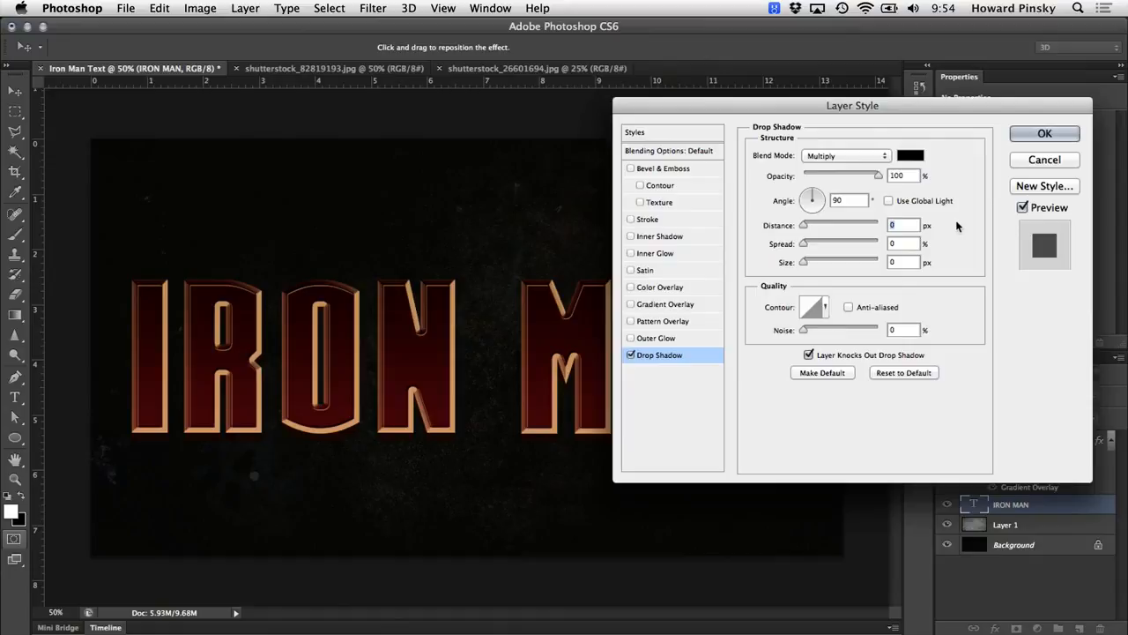
left_click_drag(804, 225, 810, 225)
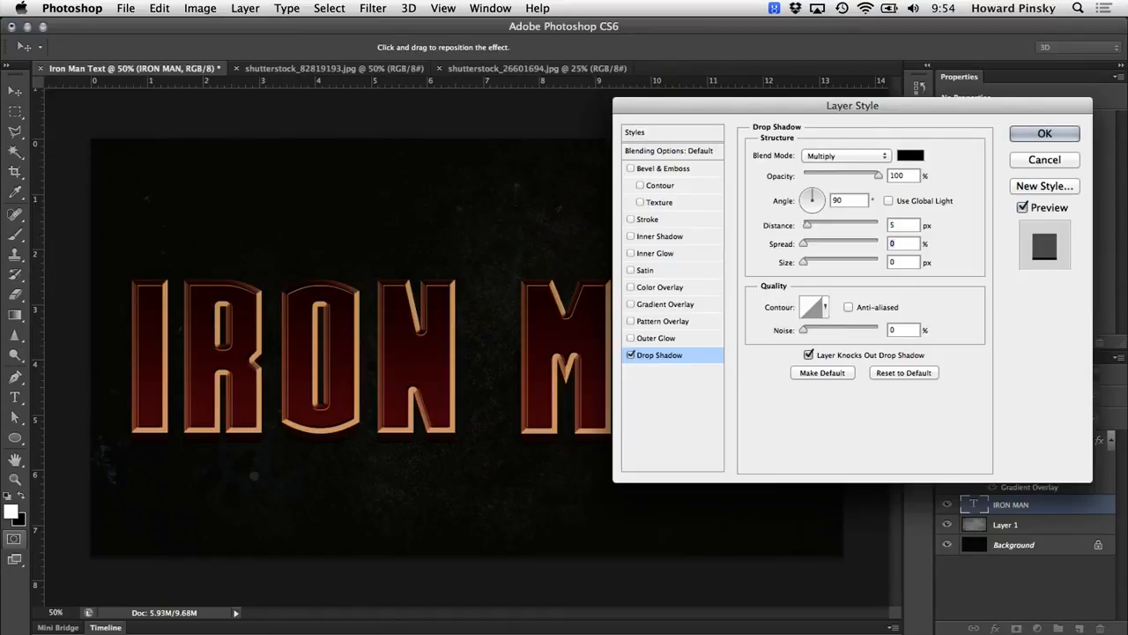
type("2")
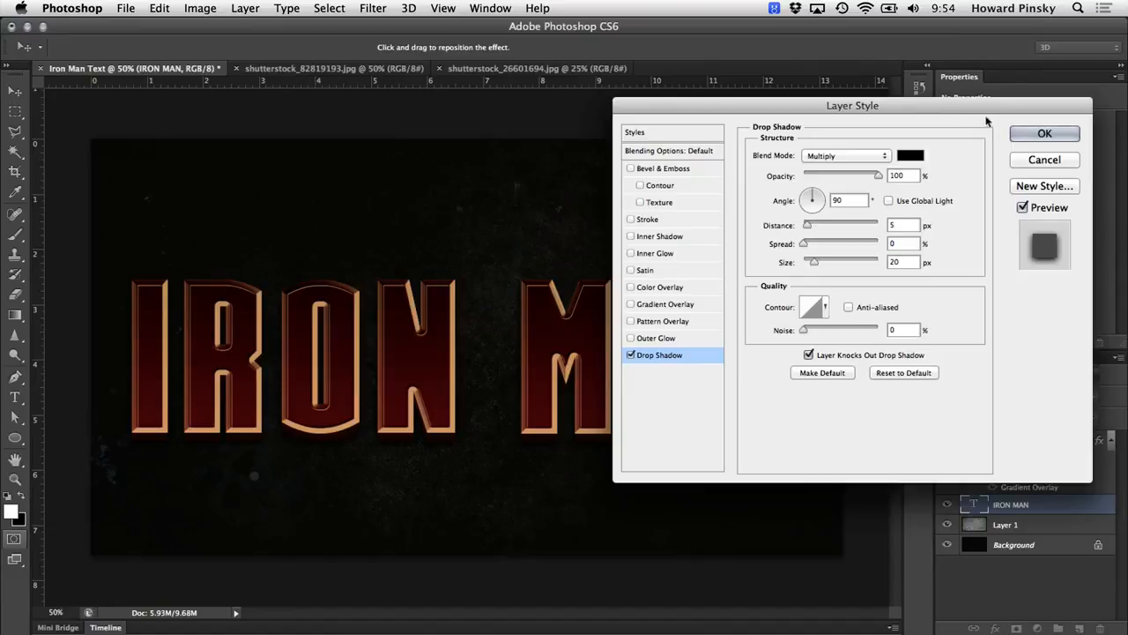
left_click(1045, 134)
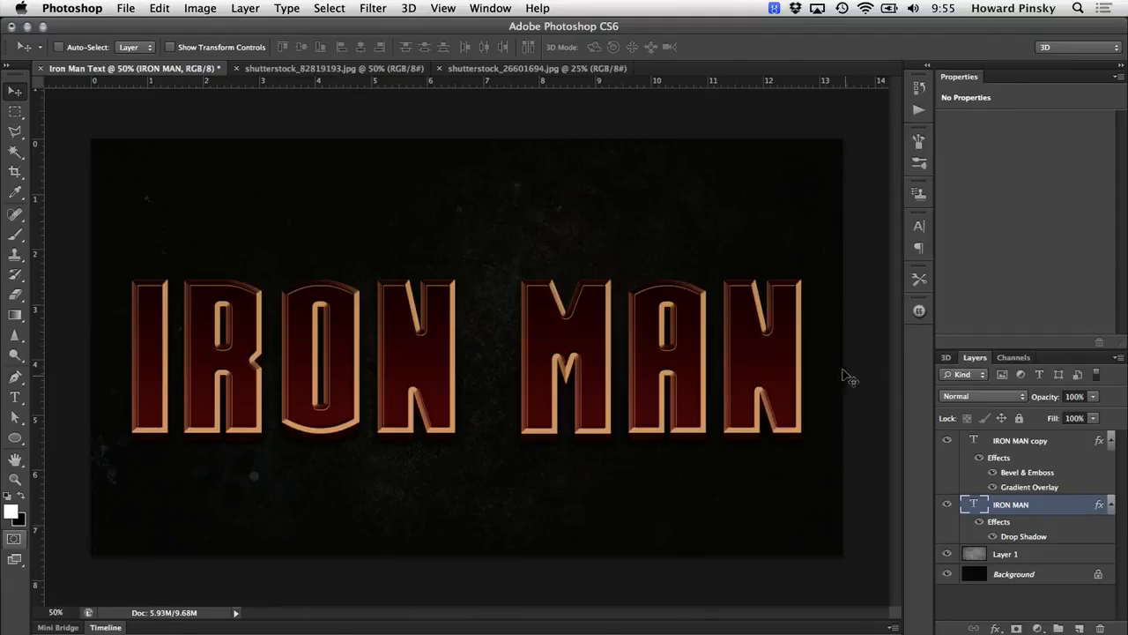
left_click(1026, 441)
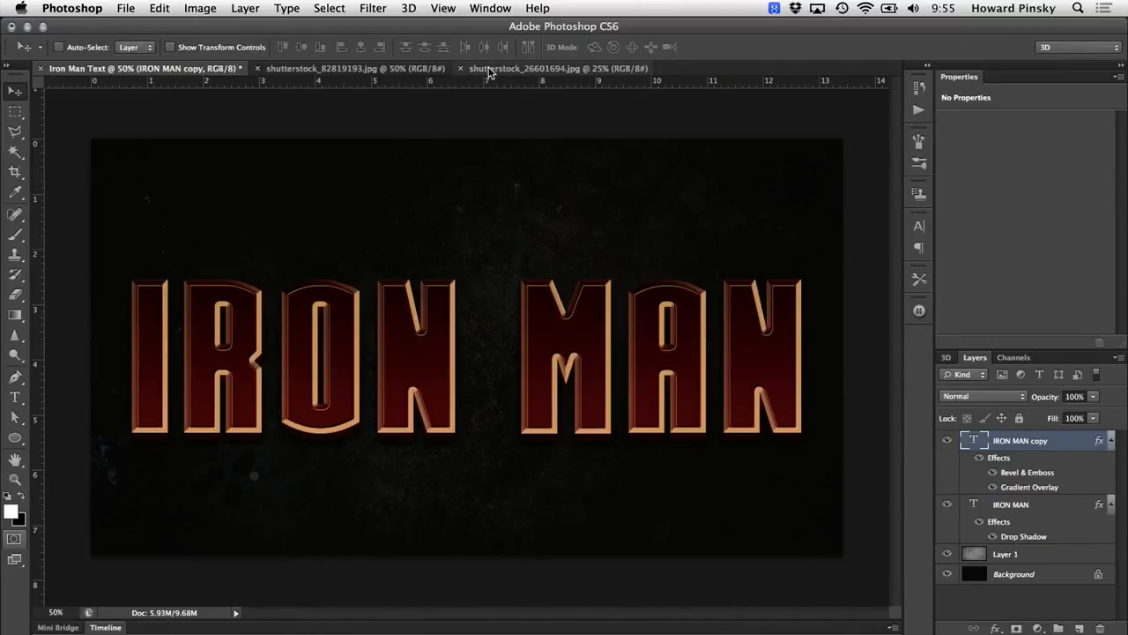
- Place the scratched metal texture as Layer 2, scale it over the canvas and mask it to the letters
left_click(572, 69)
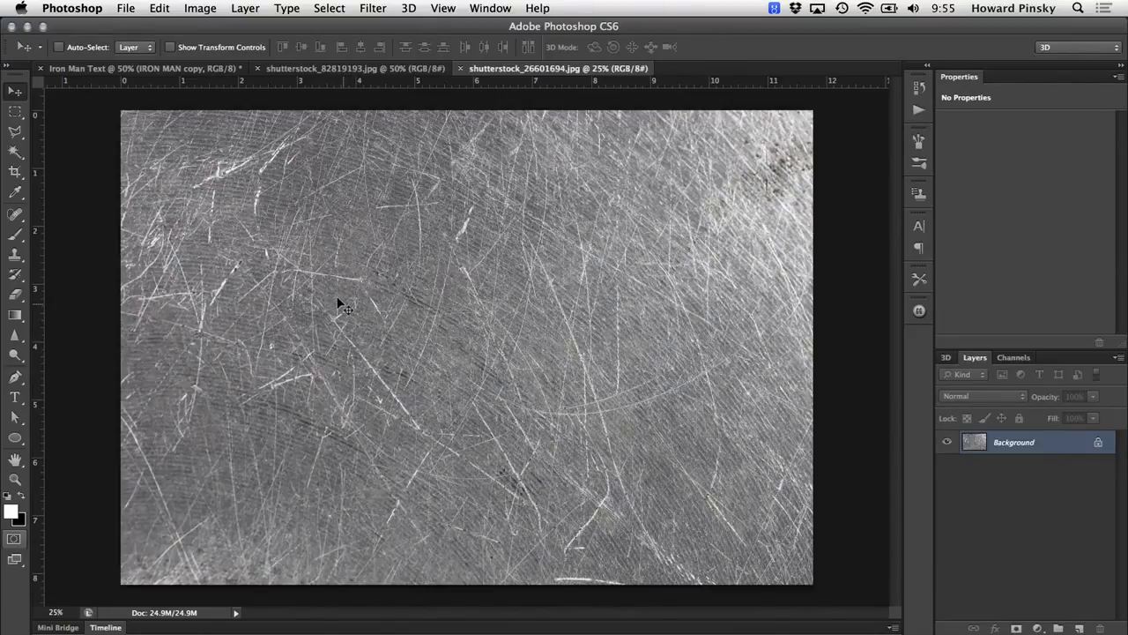
left_click(155, 69)
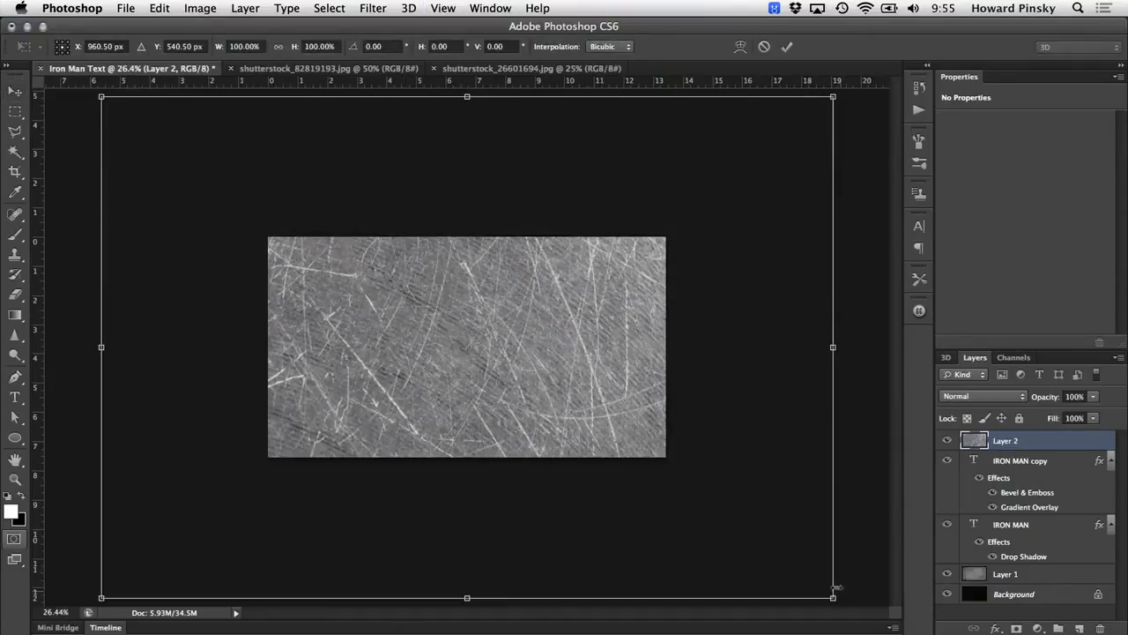
left_click_drag(833, 596, 671, 487)
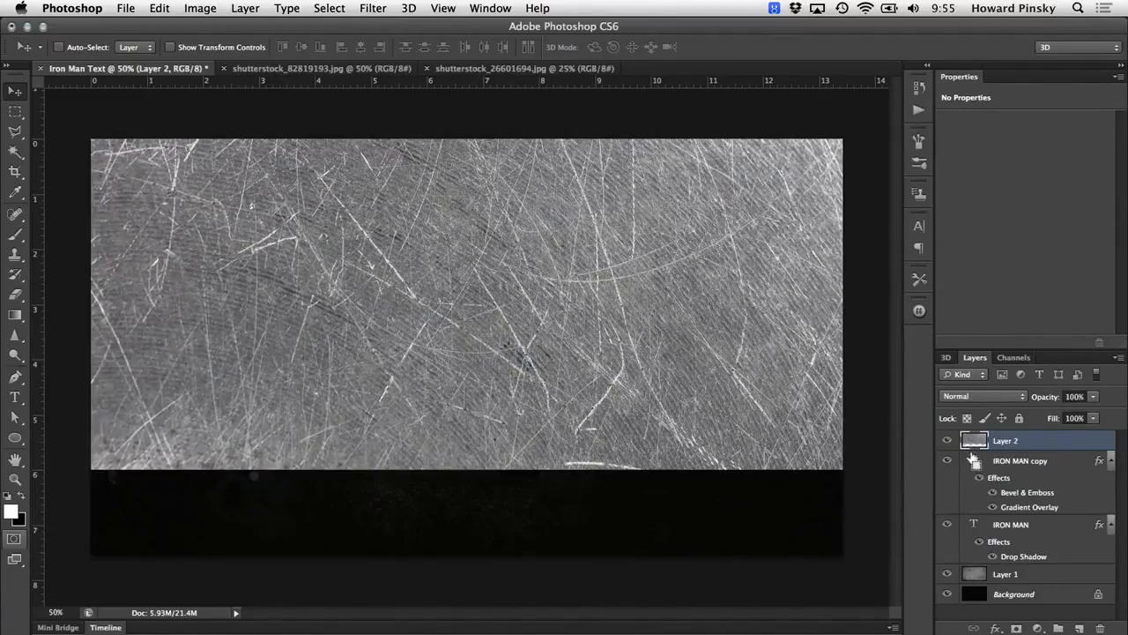
left_click(973, 460)
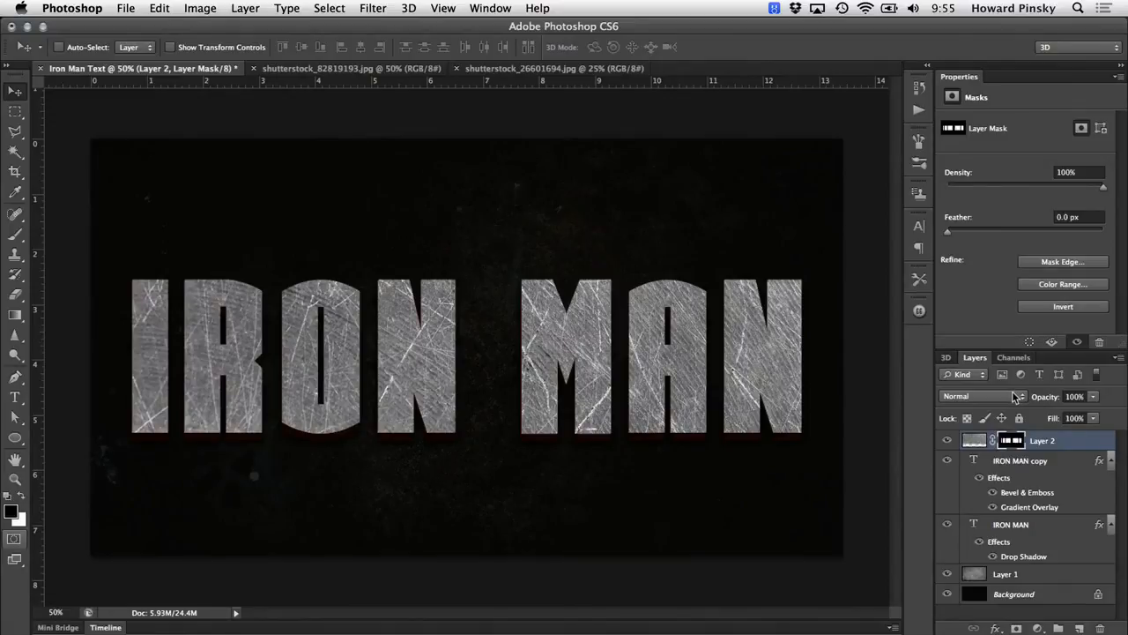
- Blend the texture layer in Soft Light and lower its opacity to 60%
left_click(979, 395)
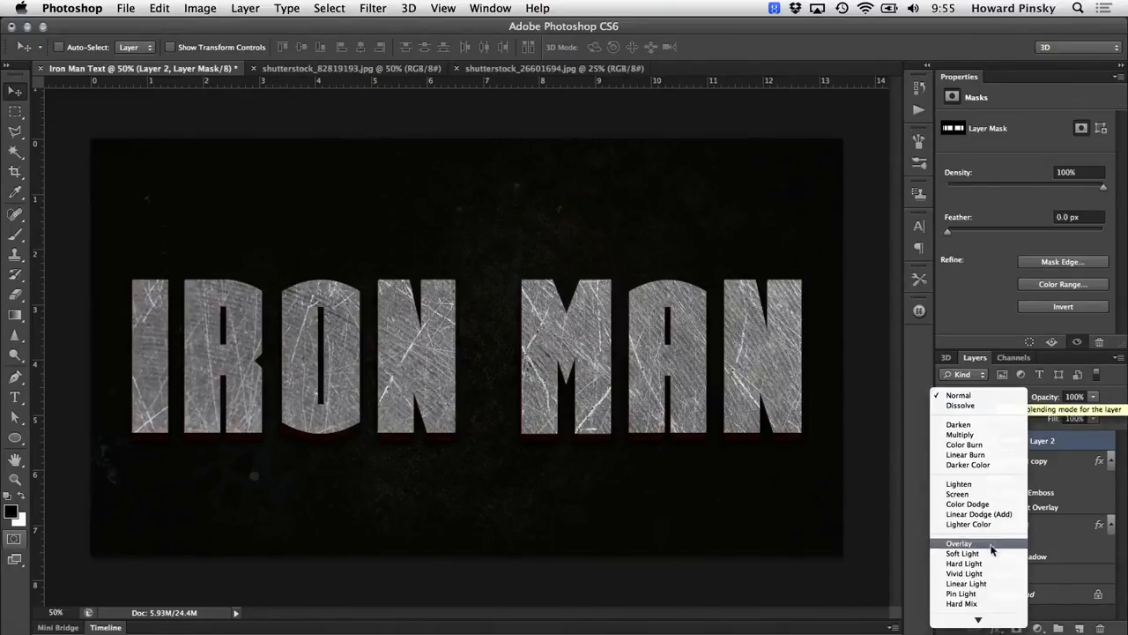
left_click(959, 557)
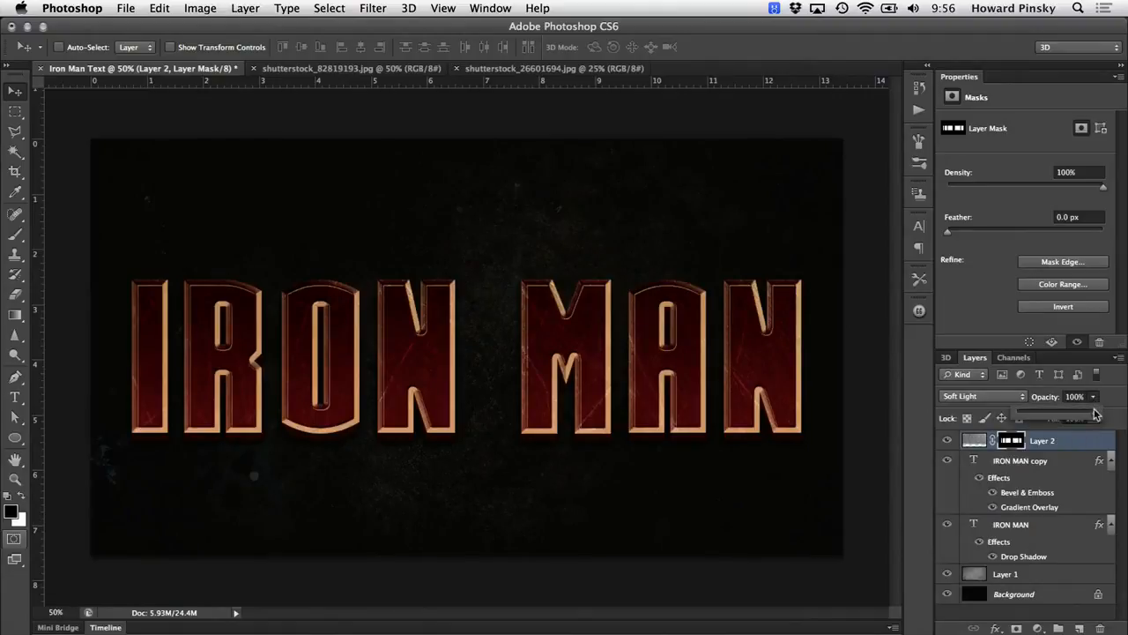
left_click_drag(1093, 395, 1066, 395)
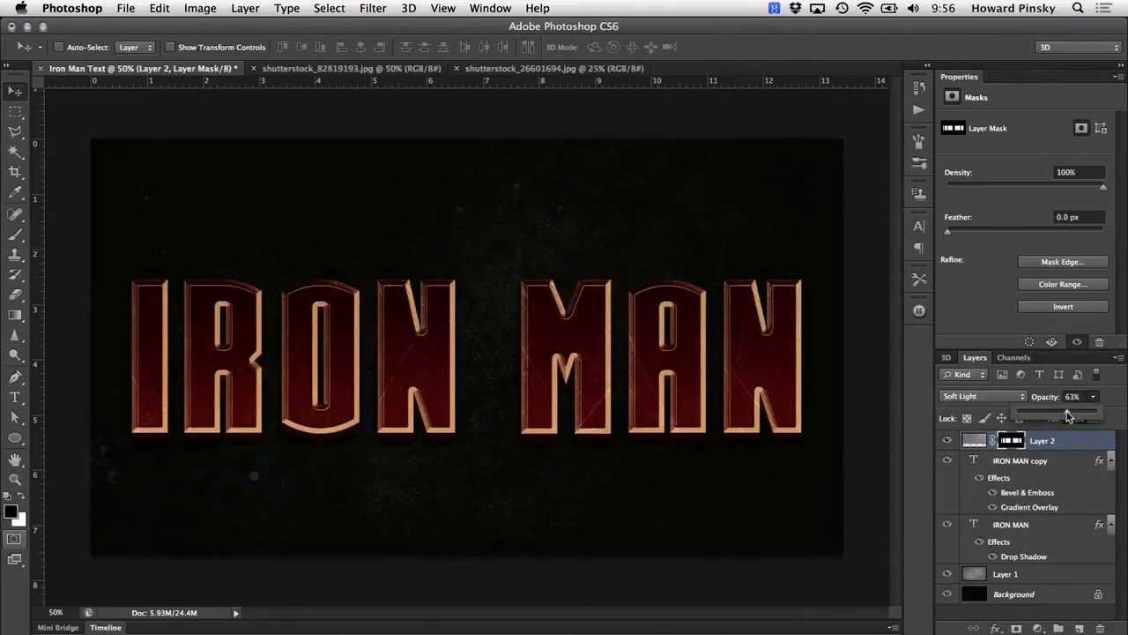
left_click_drag(1067, 405, 1061, 405)
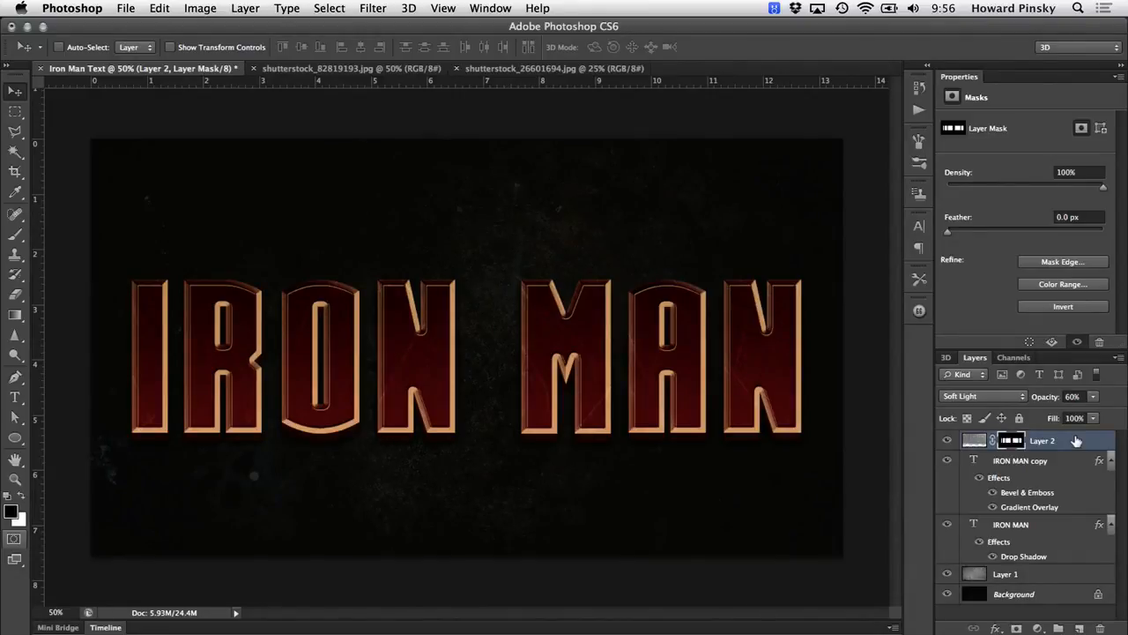
mouse_move(832, 409)
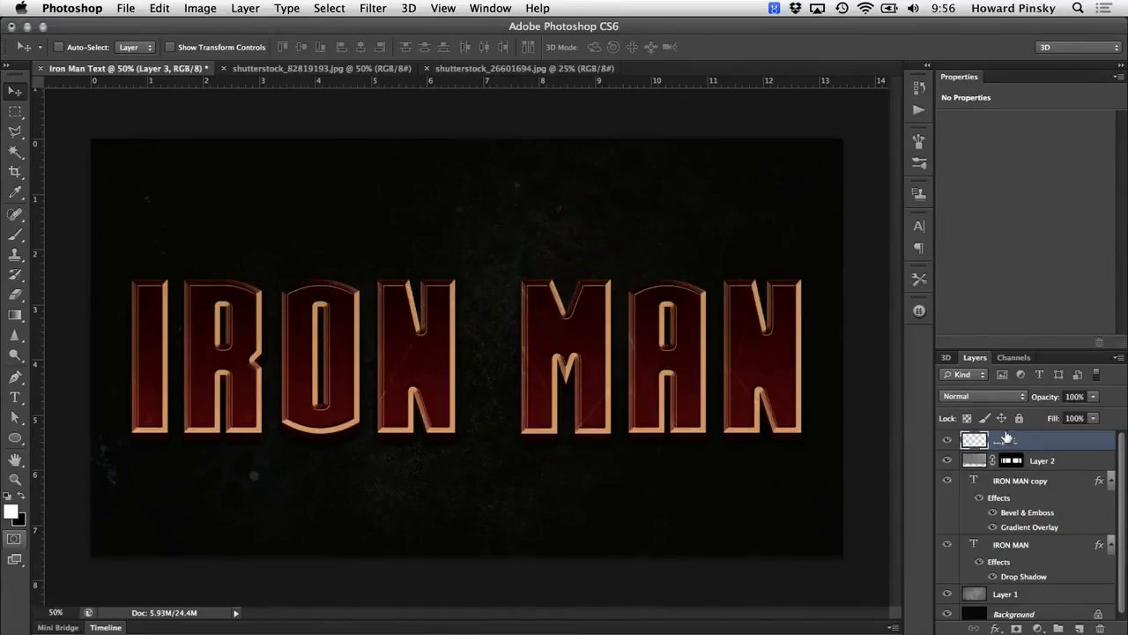
- Rename the new layer Light and paint a large soft white glow above the title
double_click(1013, 441)
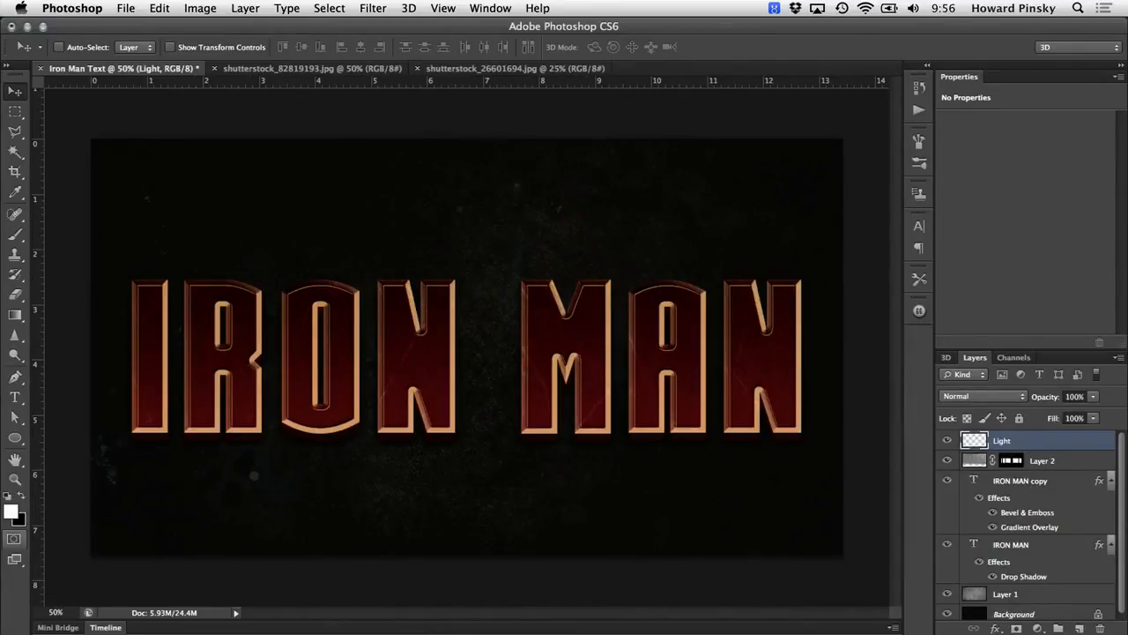
mouse_move(526, 215)
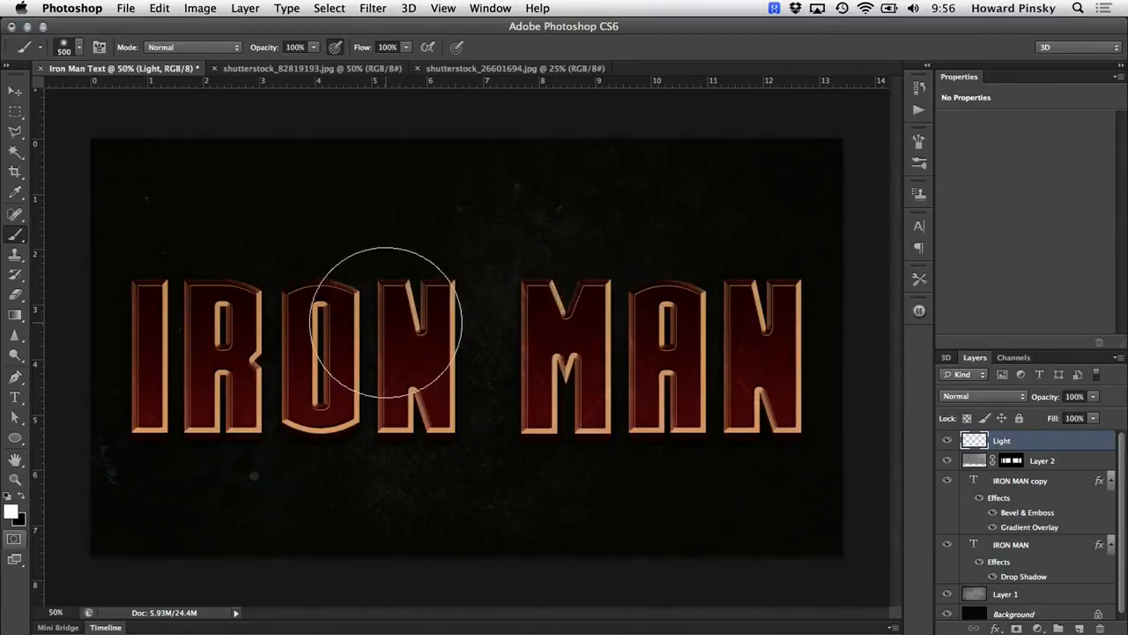
key("]")
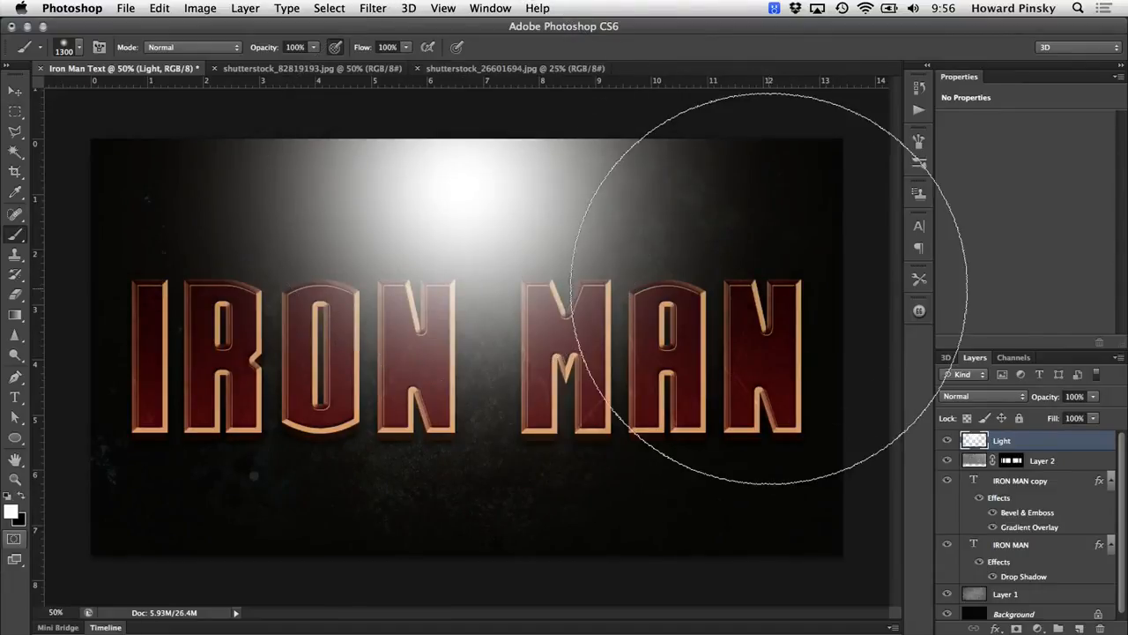
left_click(10, 92)
type("Shine")
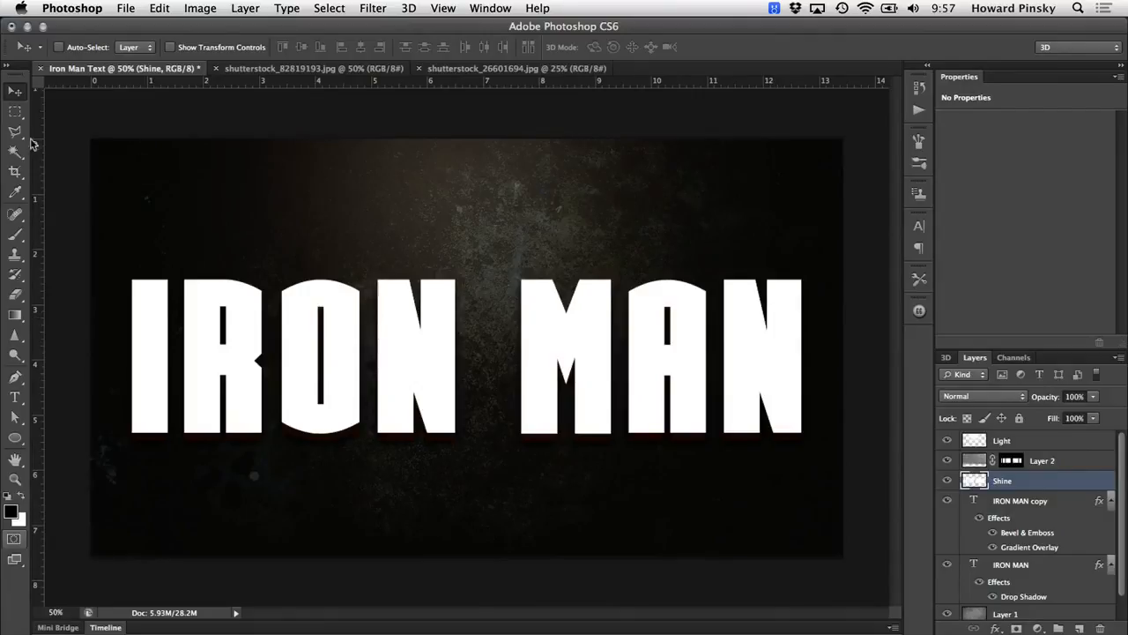
- Polygonal-lasso the upper letters along a slanted edge and mask the Shine layer to it
left_click(12, 130)
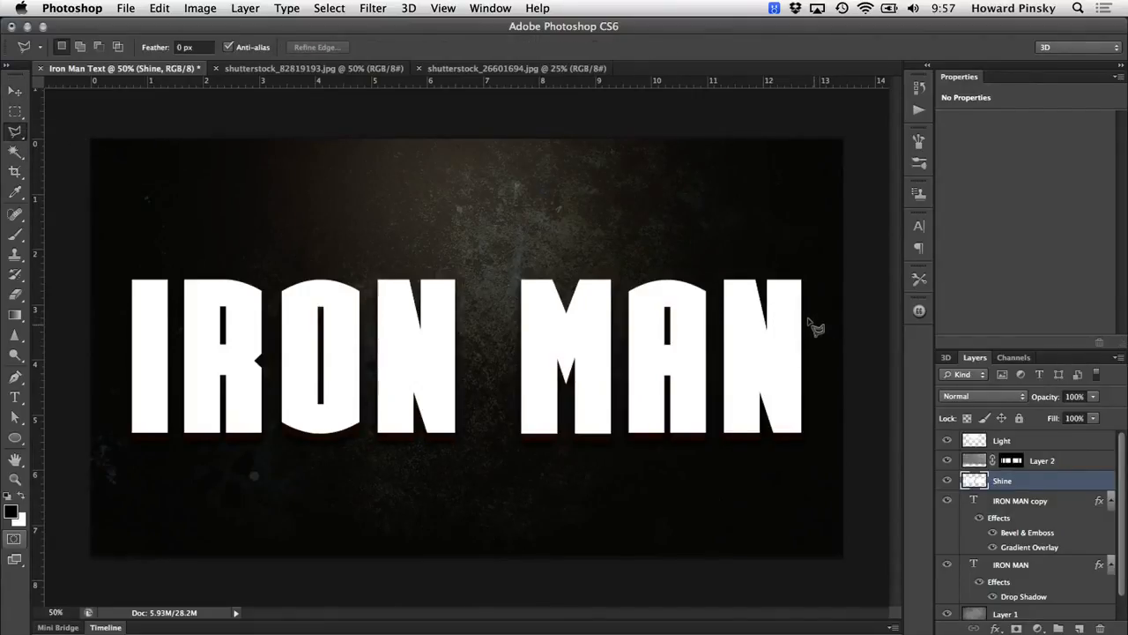
left_click_drag(811, 324, 106, 374)
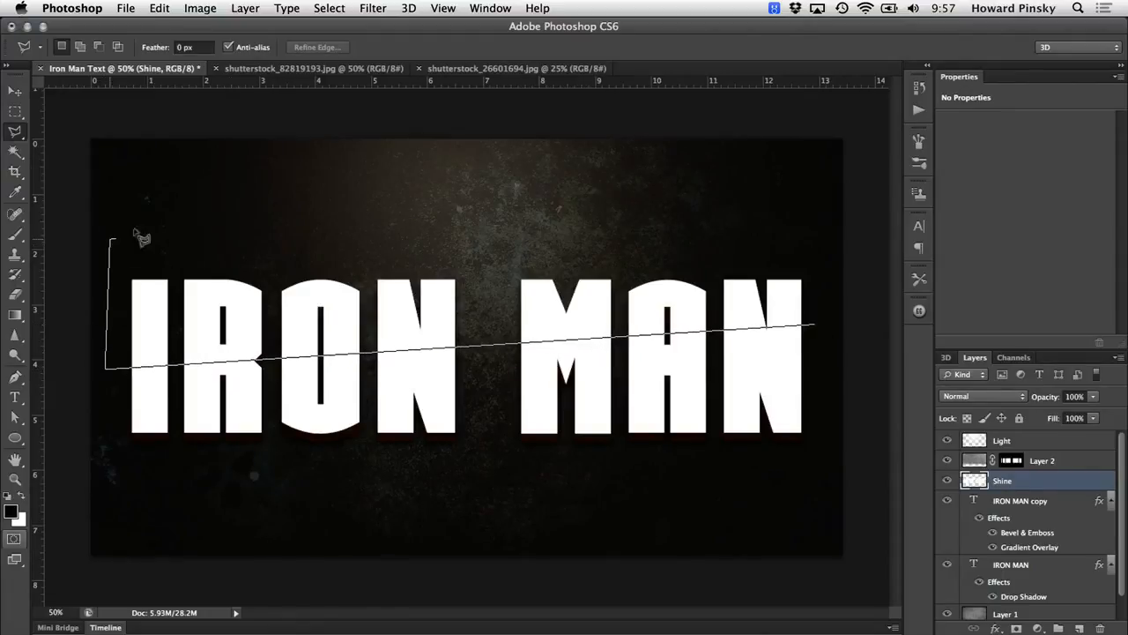
left_click(819, 245)
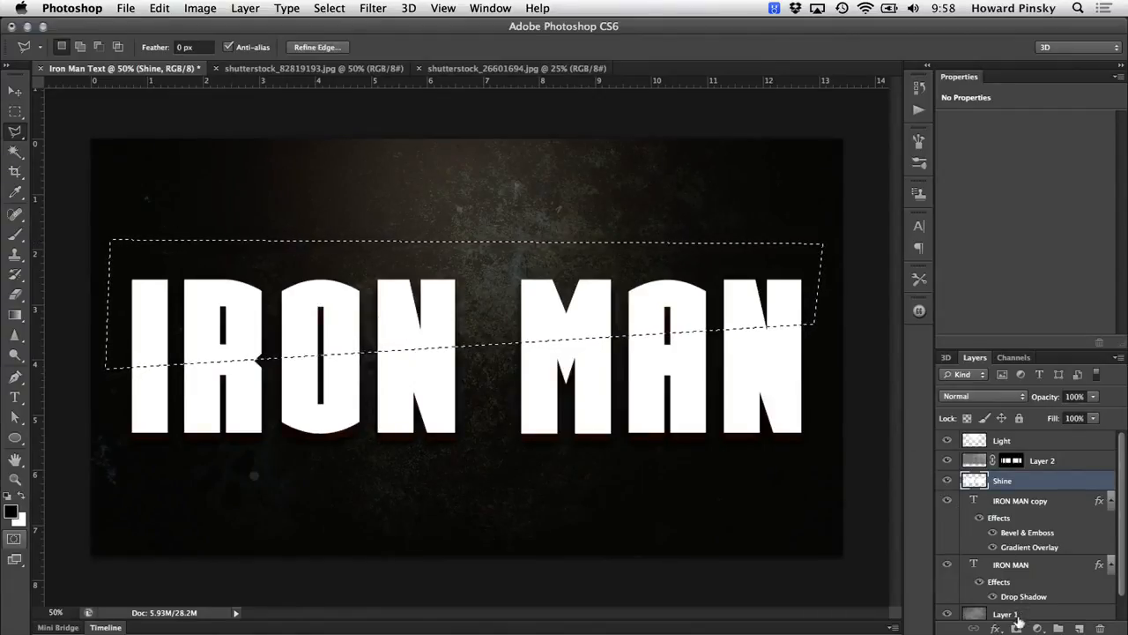
left_click(1019, 480)
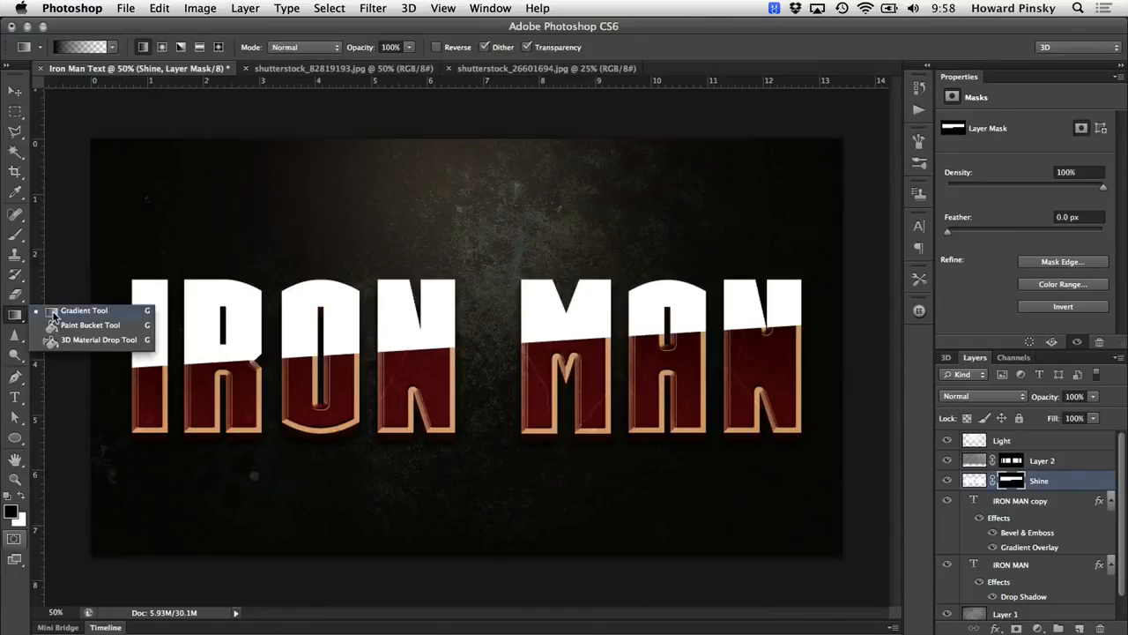
- Draw a gradient on the Shine mask so the white gloss fades toward MAN
left_click(84, 310)
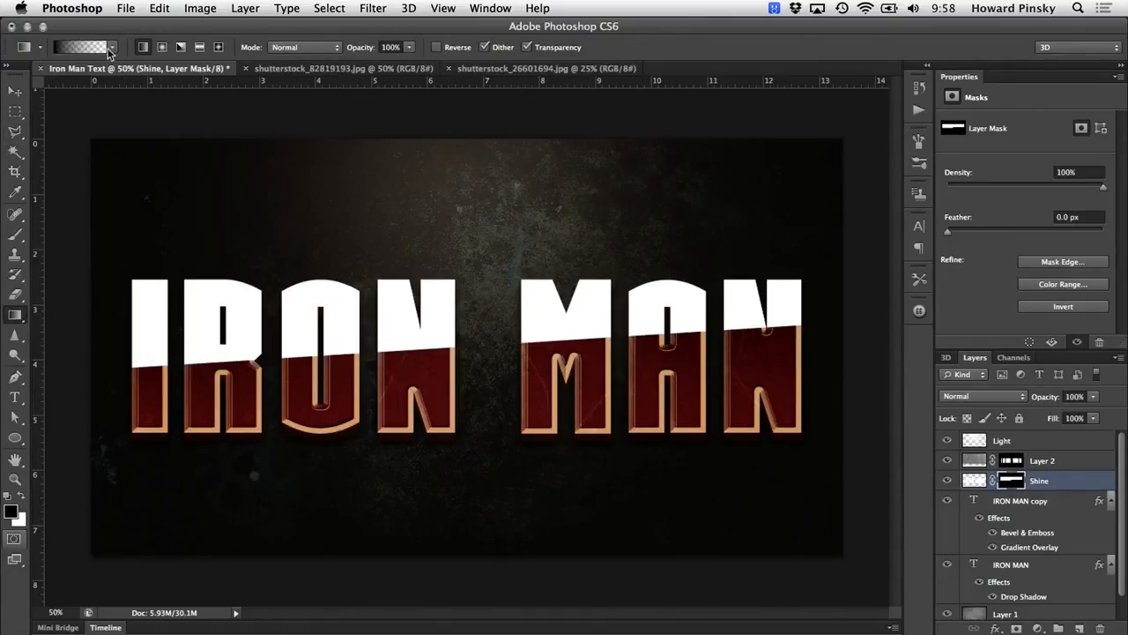
left_click(115, 45)
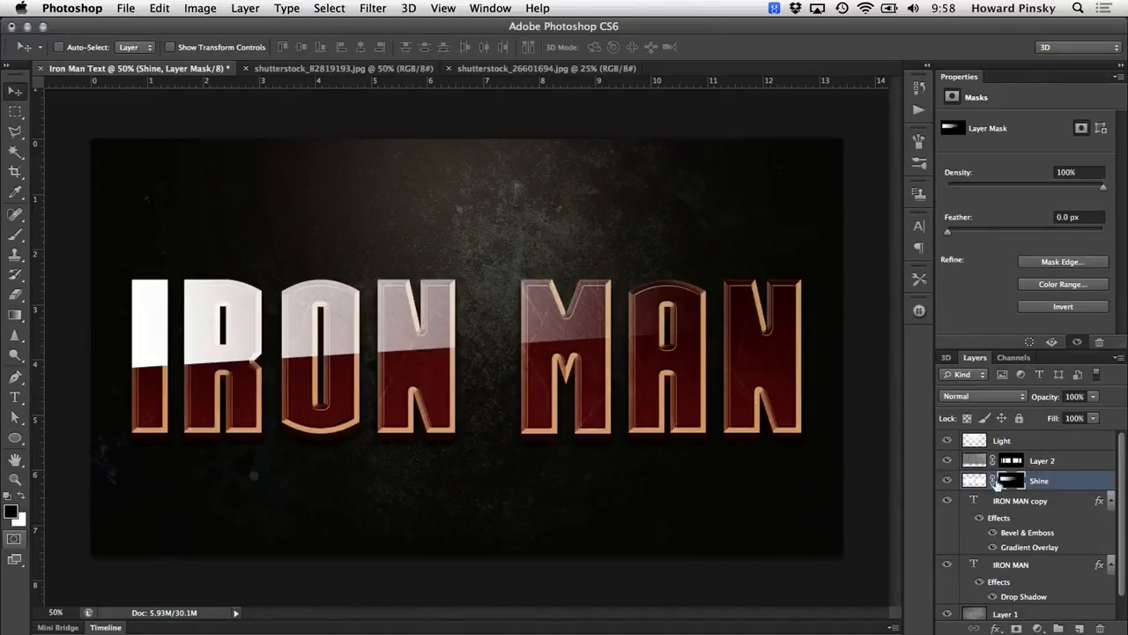
mouse_move(999, 480)
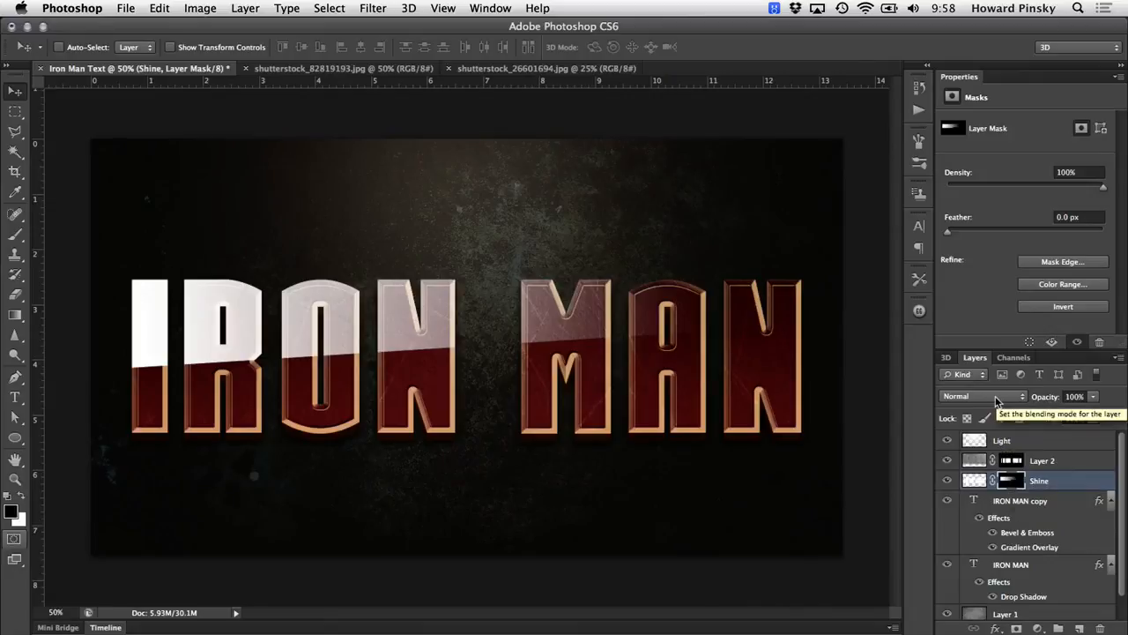
- Blend the Shine layer in Soft Light at about 71% opacity
left_click(983, 395)
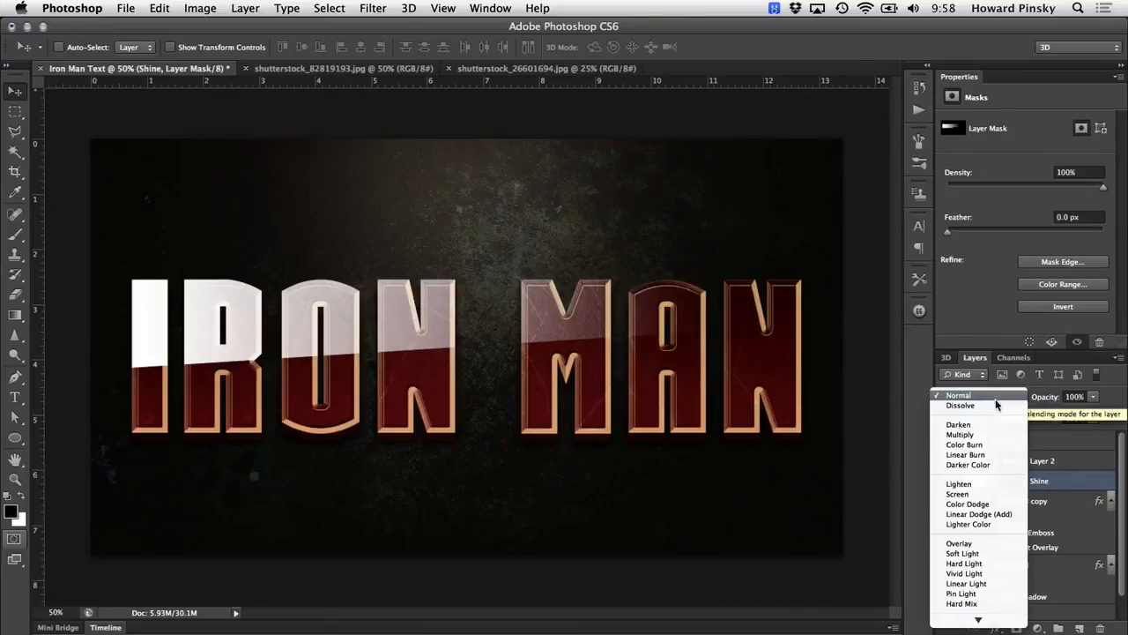
mouse_move(963, 554)
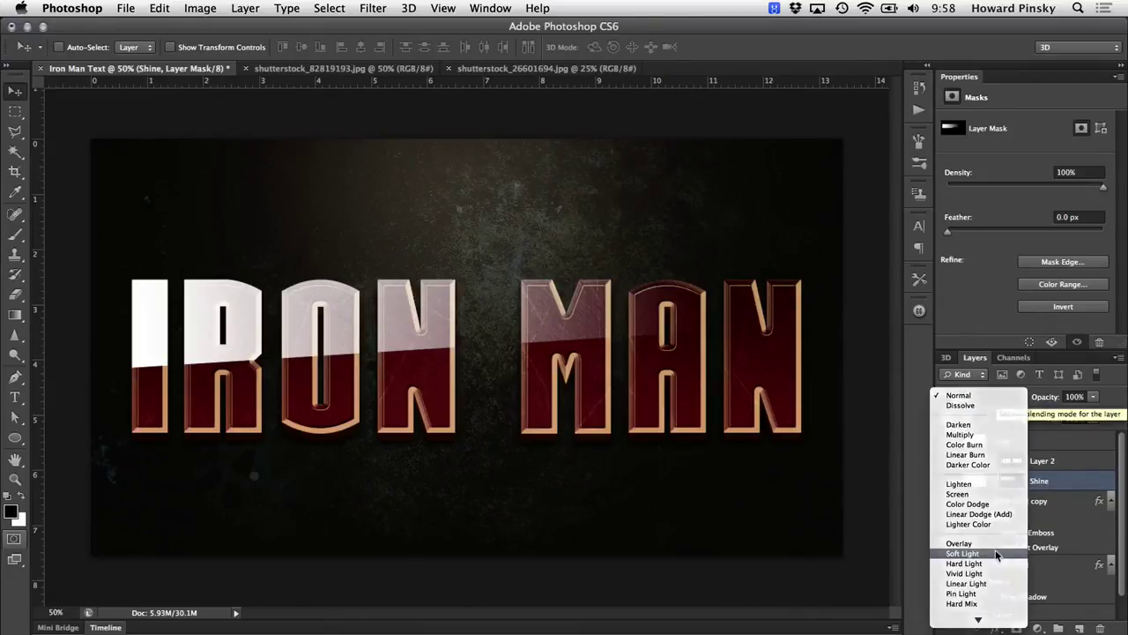
left_click(959, 548)
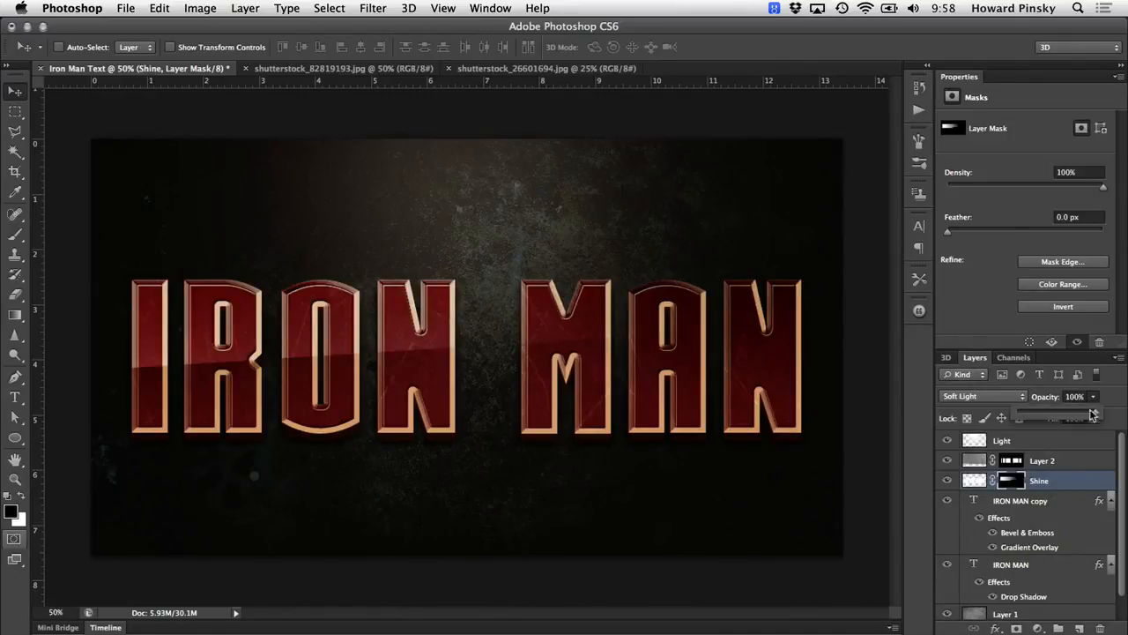
left_click_drag(1093, 409, 1072, 409)
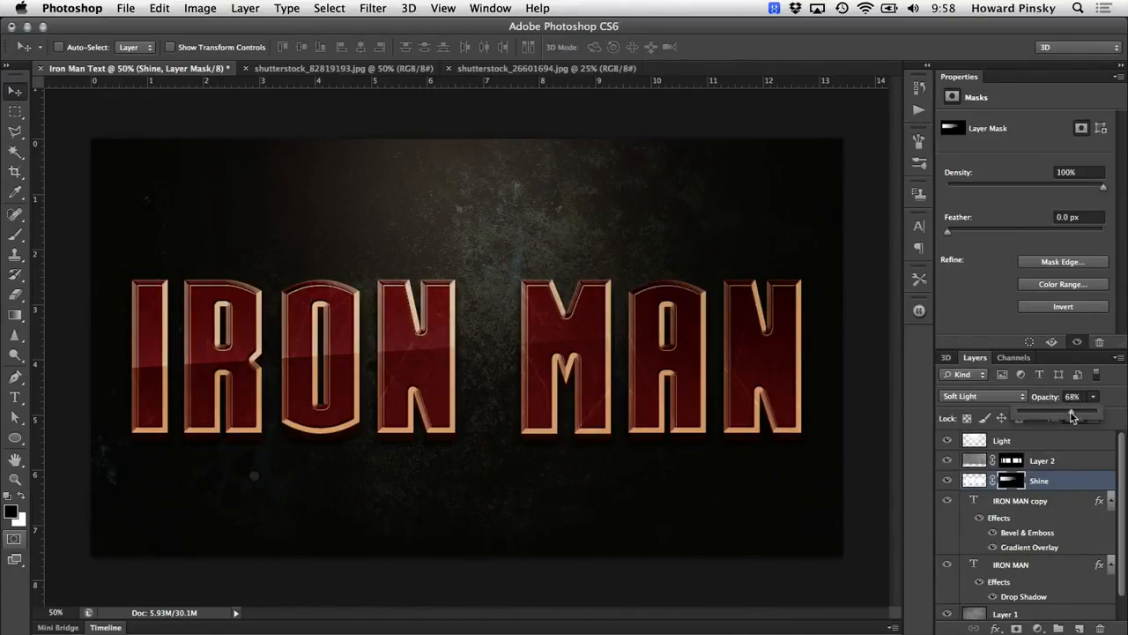
left_click_drag(1072, 416, 1075, 416)
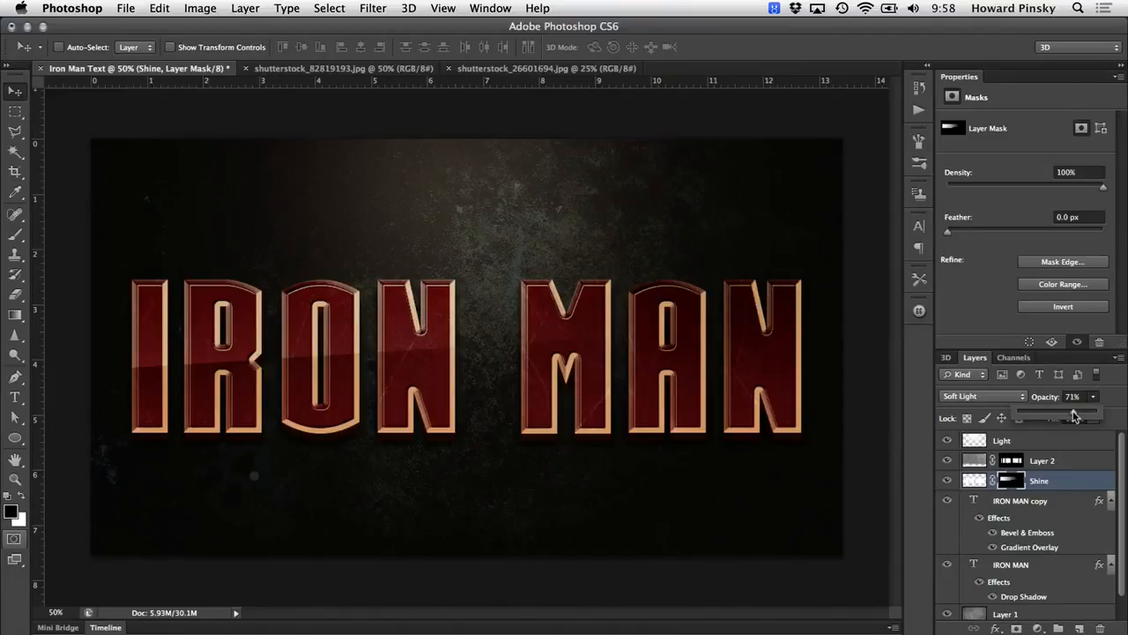